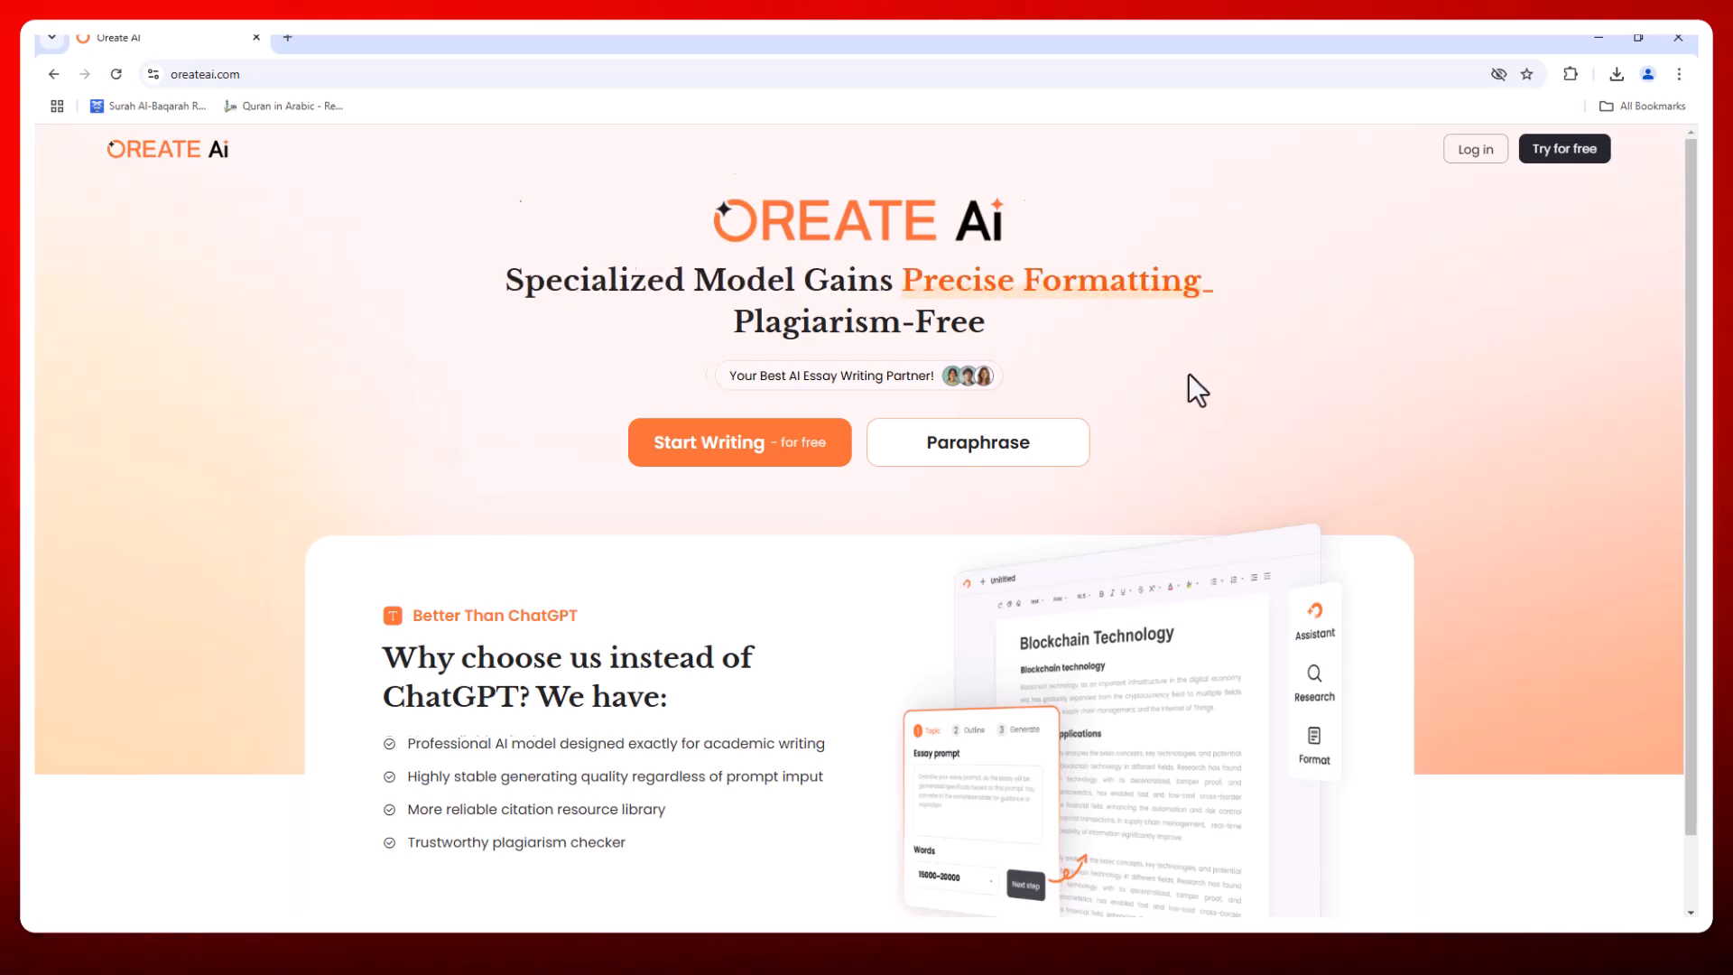
Start an AI-generated essay and set its length to 12000–20000 words.
{"action": "scroll", "scroll_direction": "down", "scroll_amount": 3}
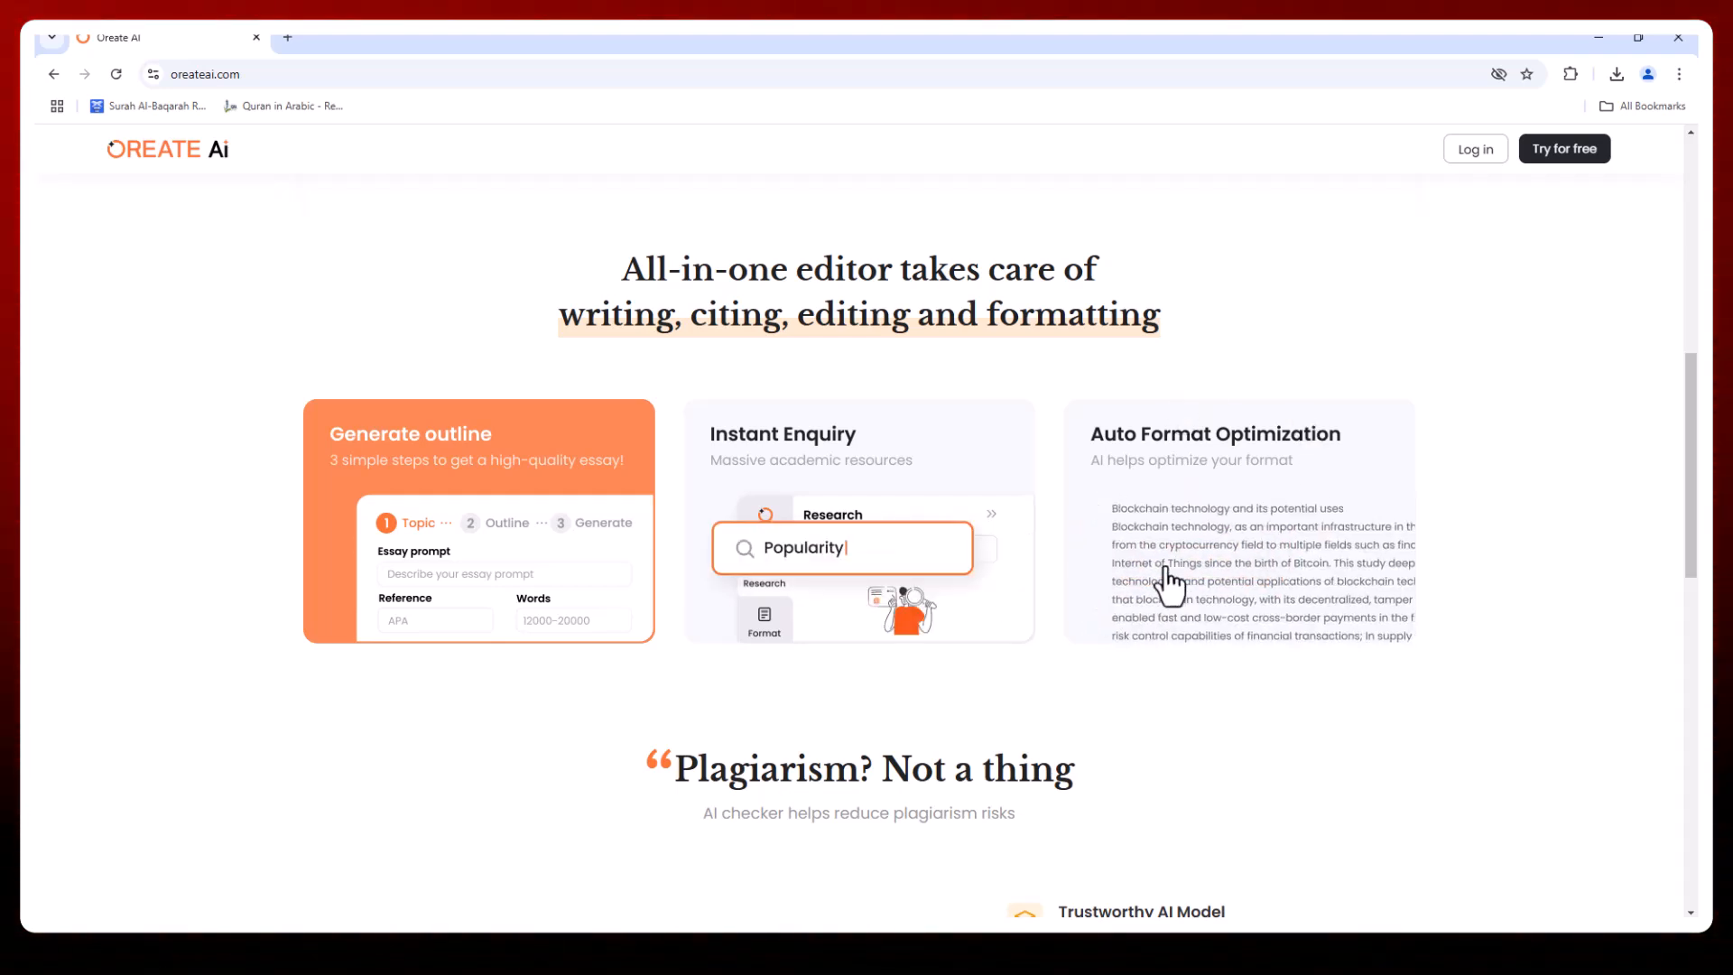
{"action": "scroll", "scroll_direction": "down", "scroll_amount": 3}
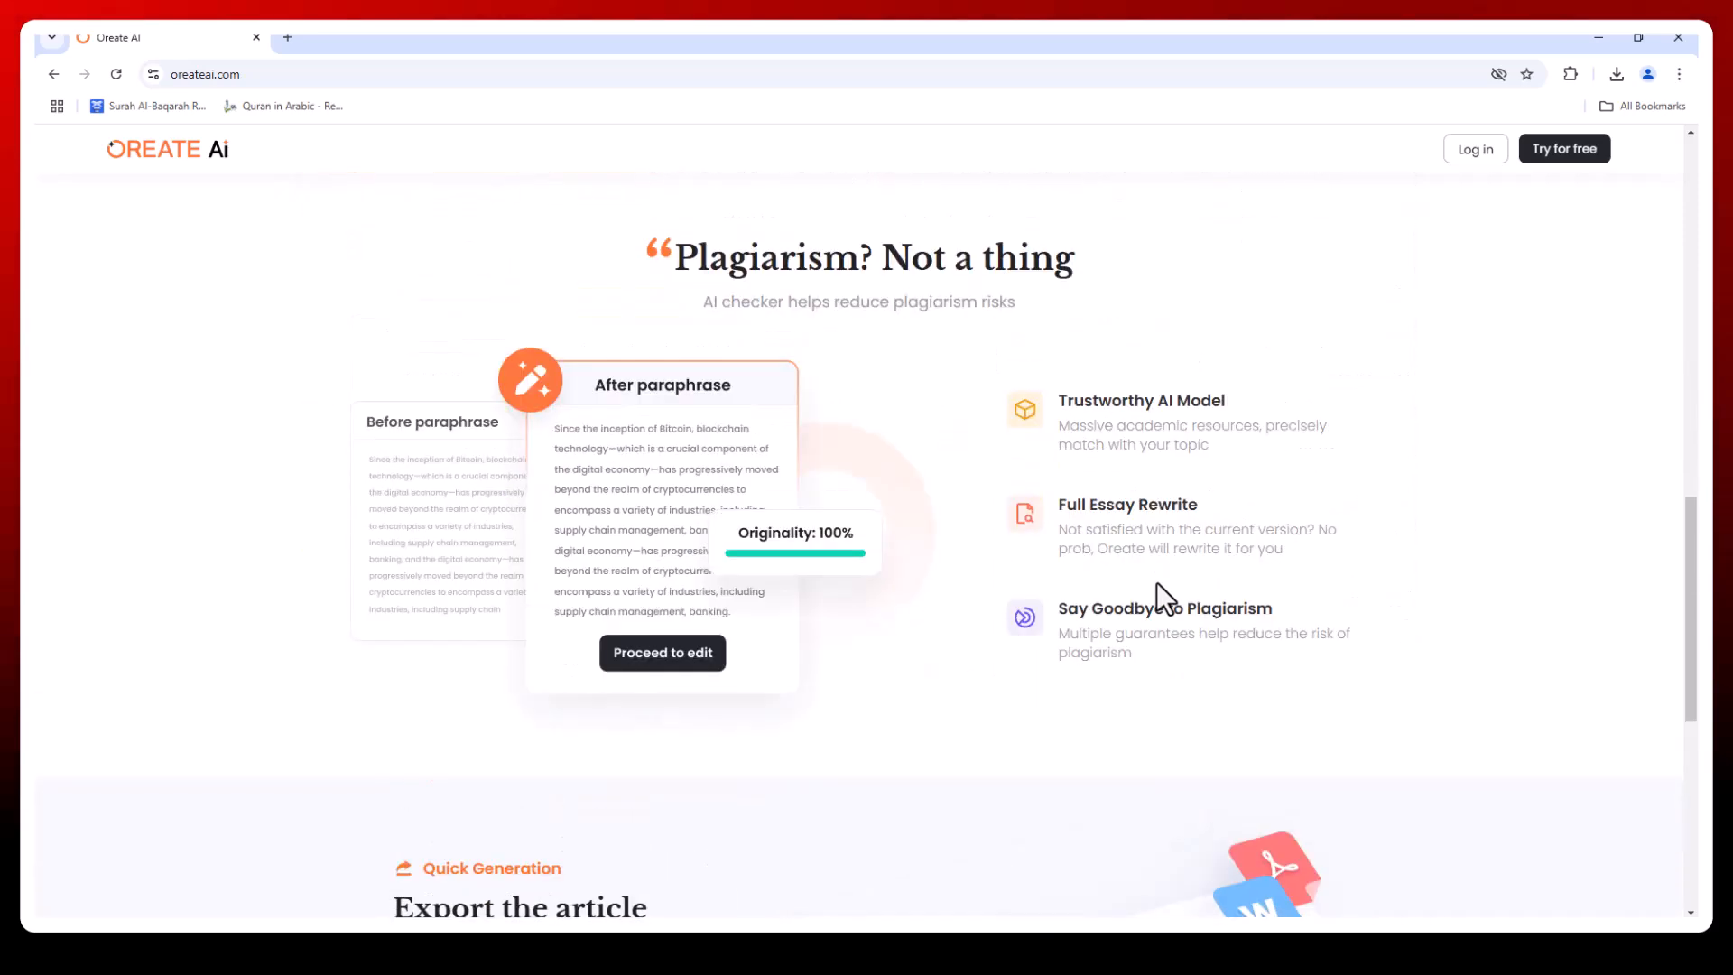
{"action": "mouse_move", "coordinate": [1110, 489]}
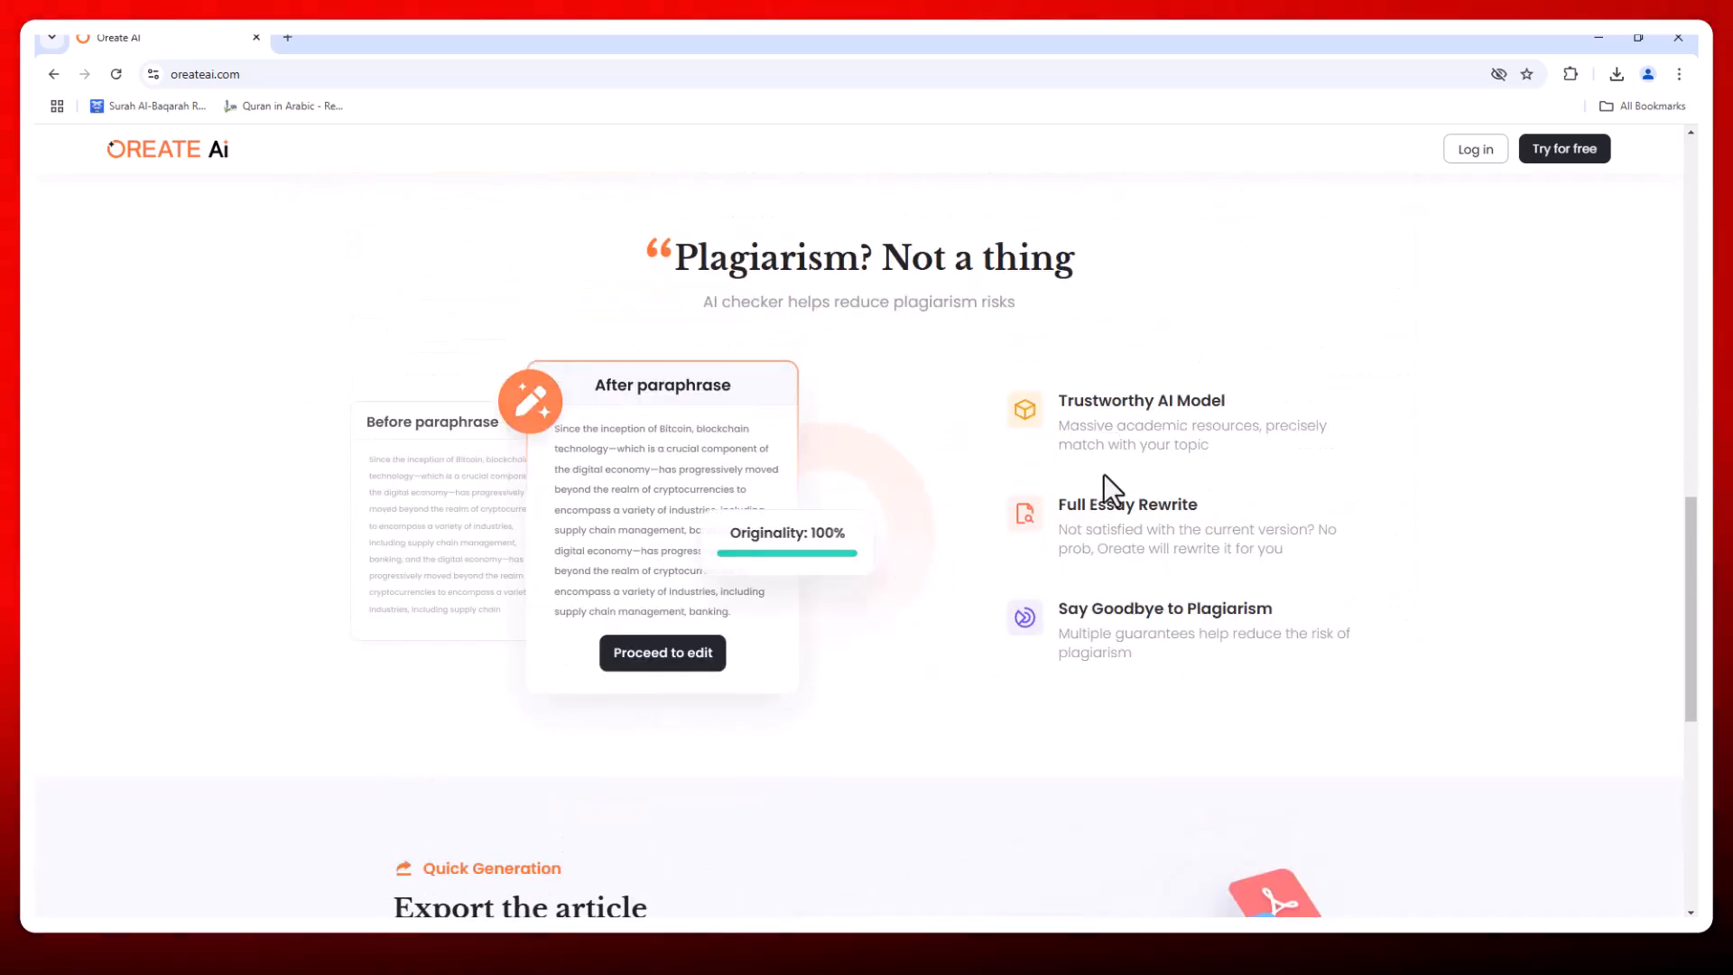
{"action": "mouse_move", "coordinate": [724, 694]}
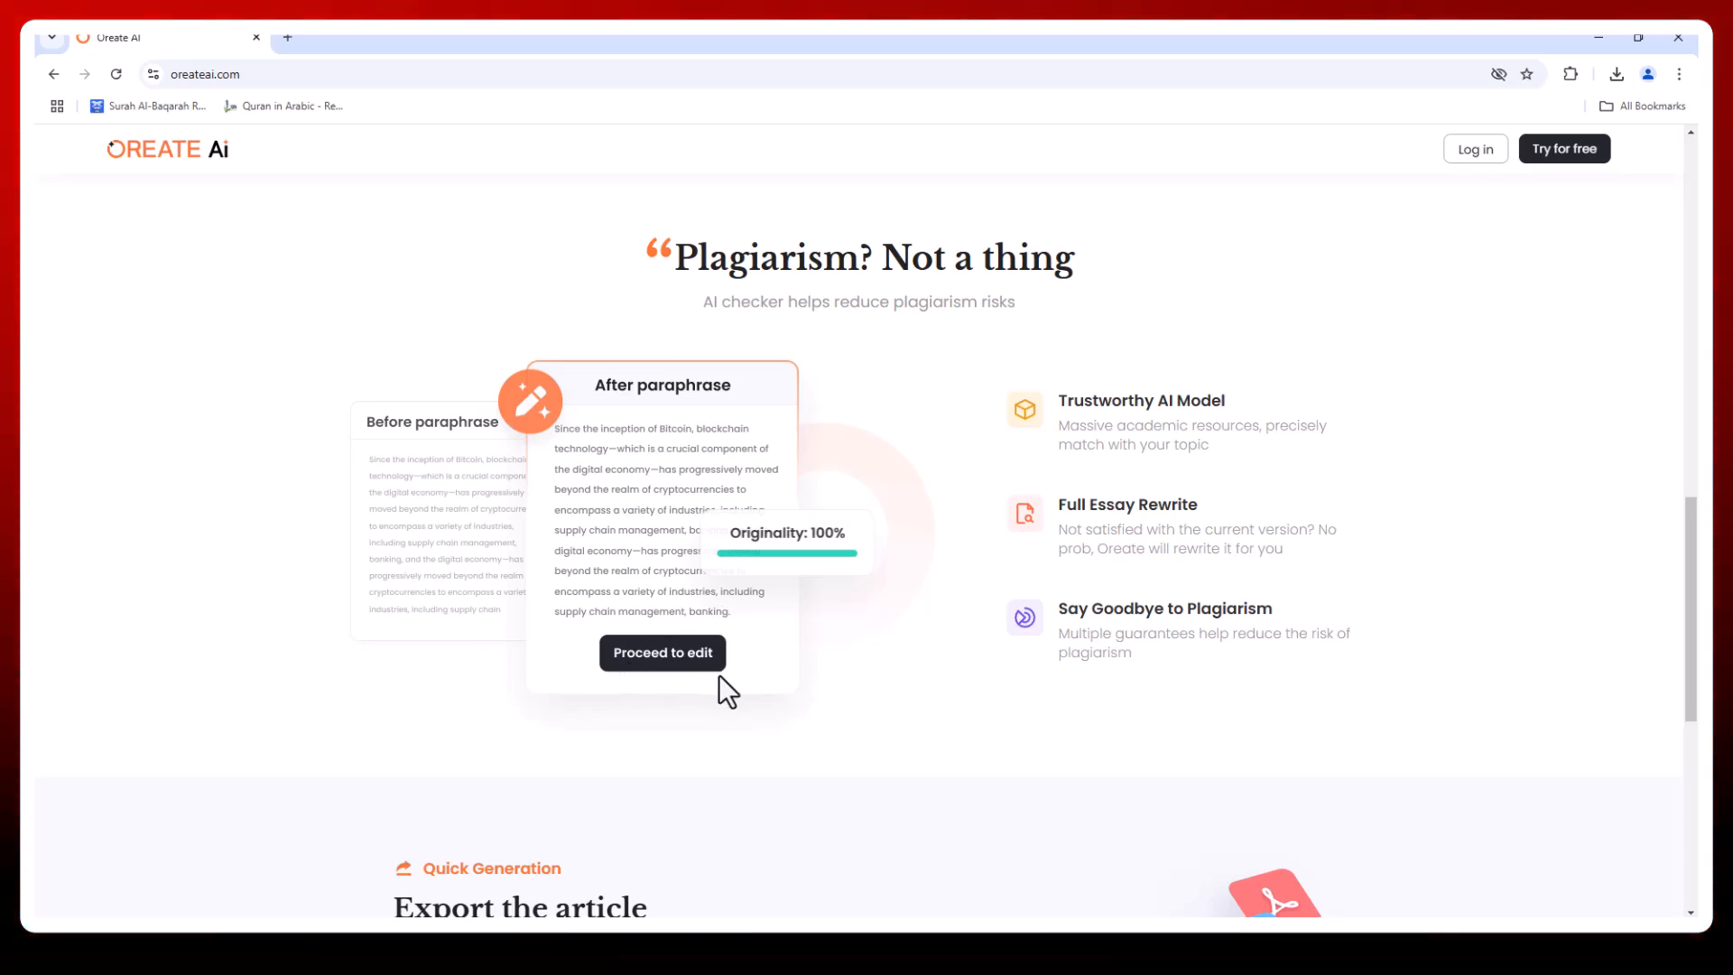
{"action": "mouse_move", "coordinate": [1093, 640]}
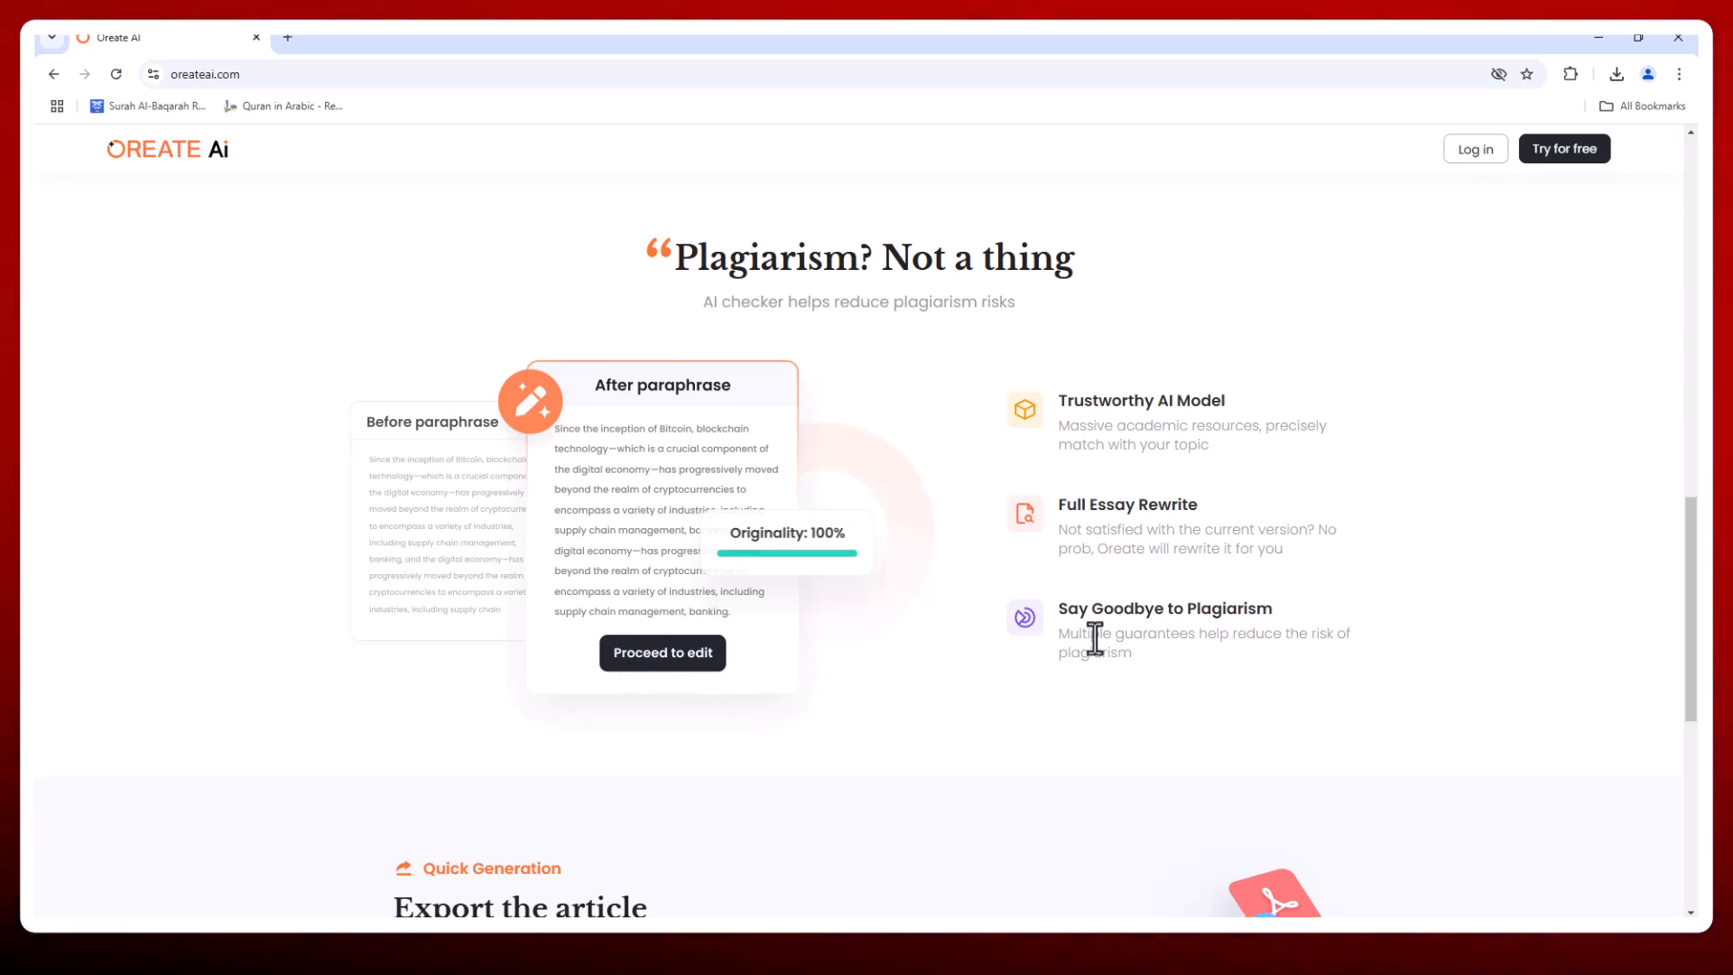
{"action": "scroll", "scroll_direction": "down", "scroll_amount": 3}
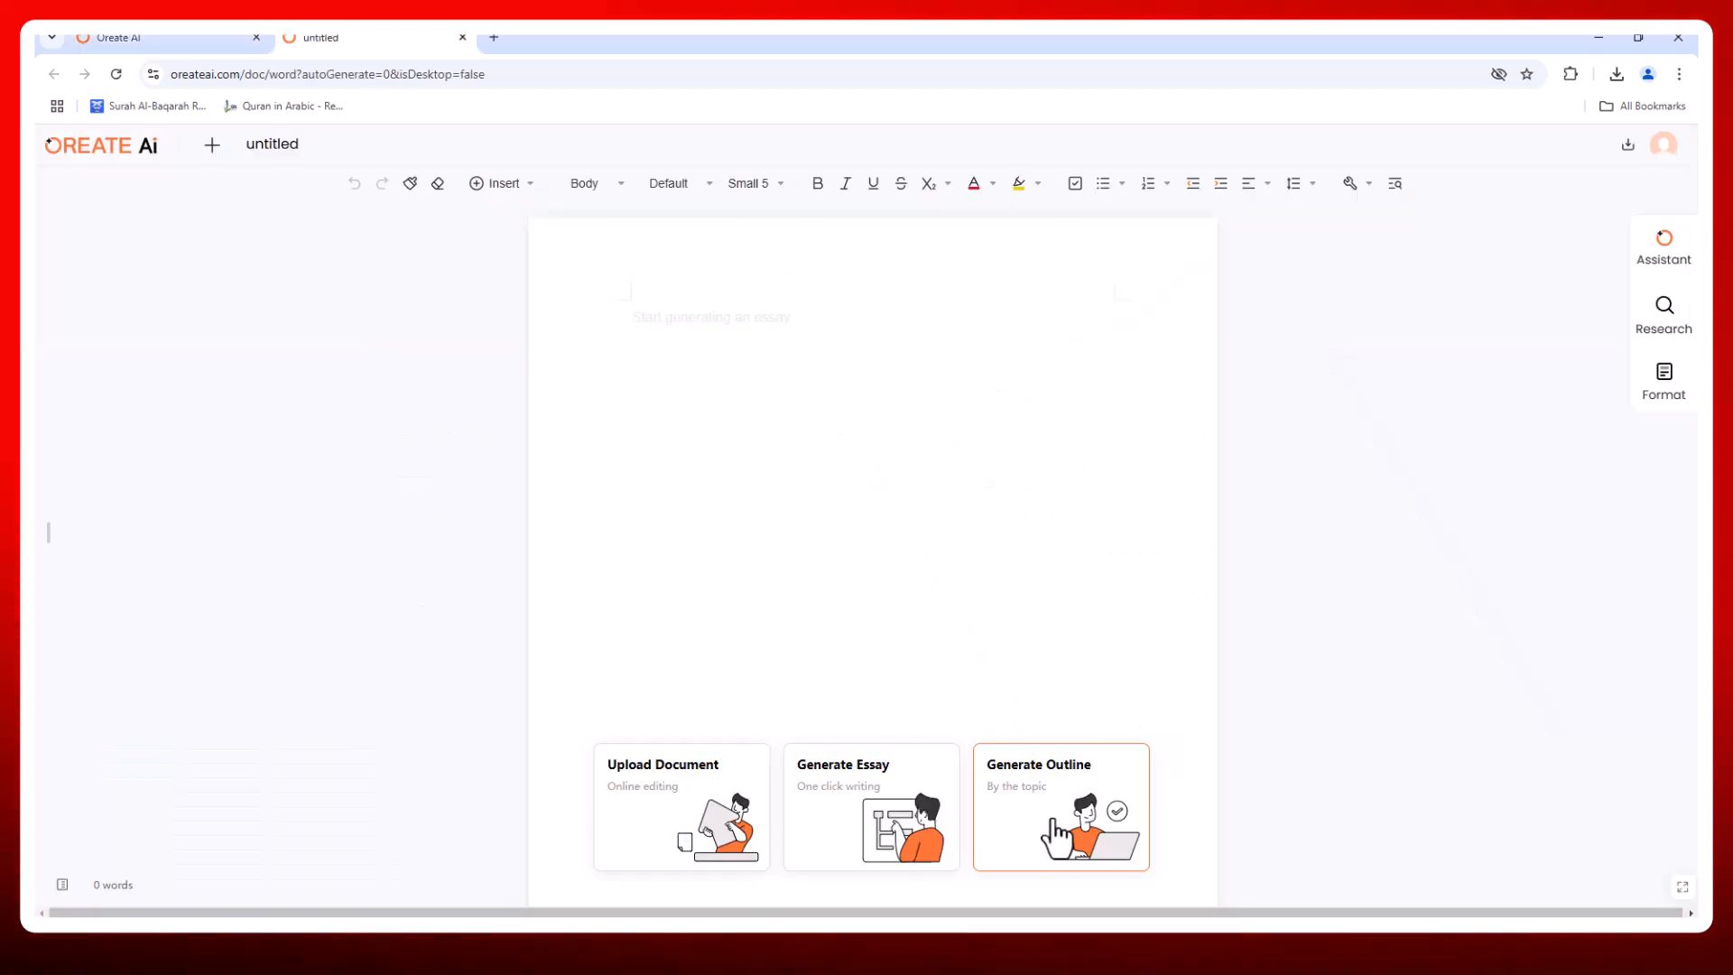
{"action": "left_click", "coordinate": [1061, 807]}
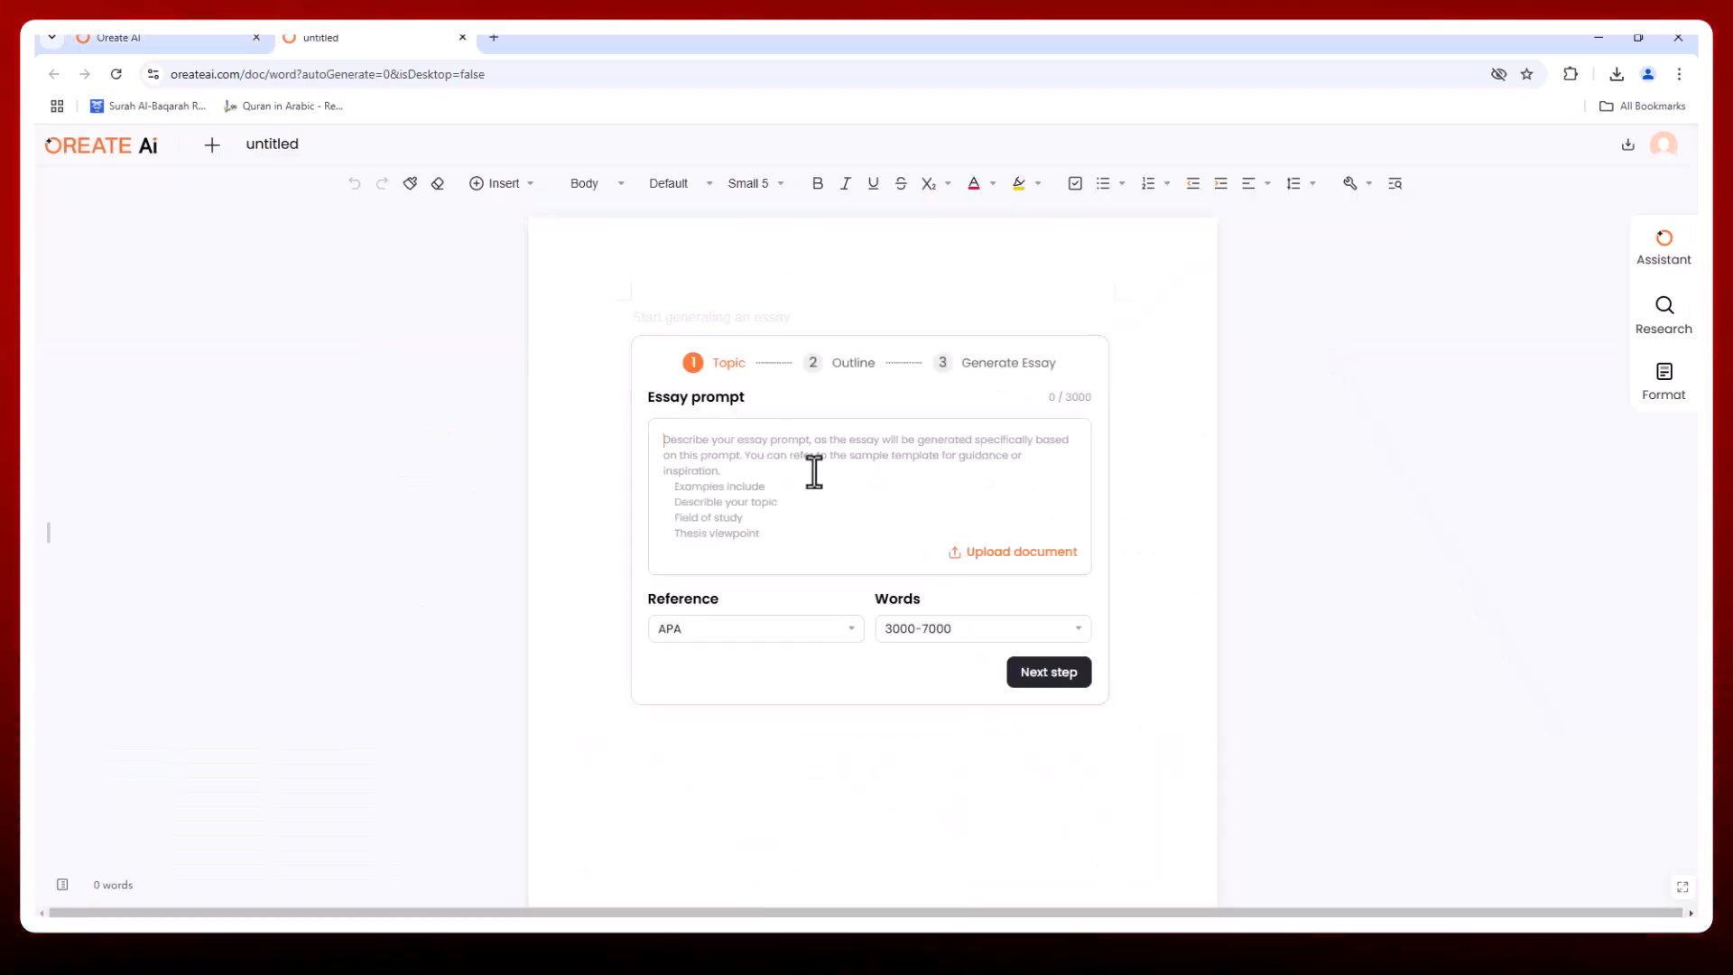
{"action": "left_click", "coordinate": [983, 628]}
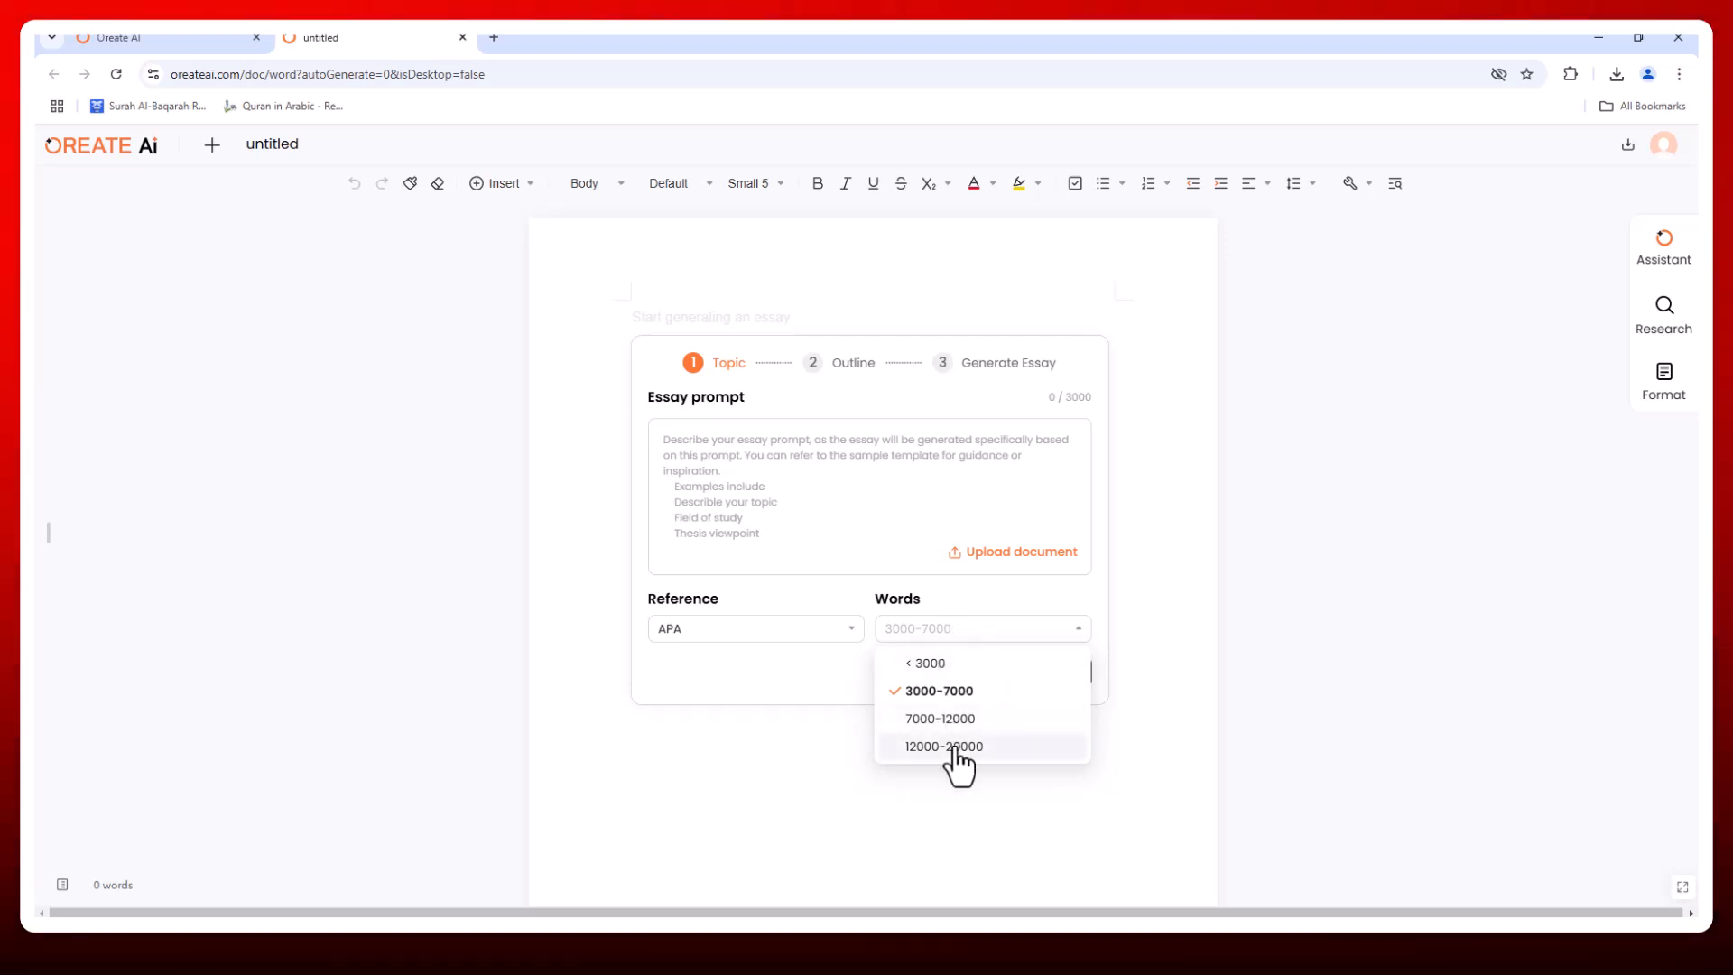
{"action": "left_click", "coordinate": [944, 747]}
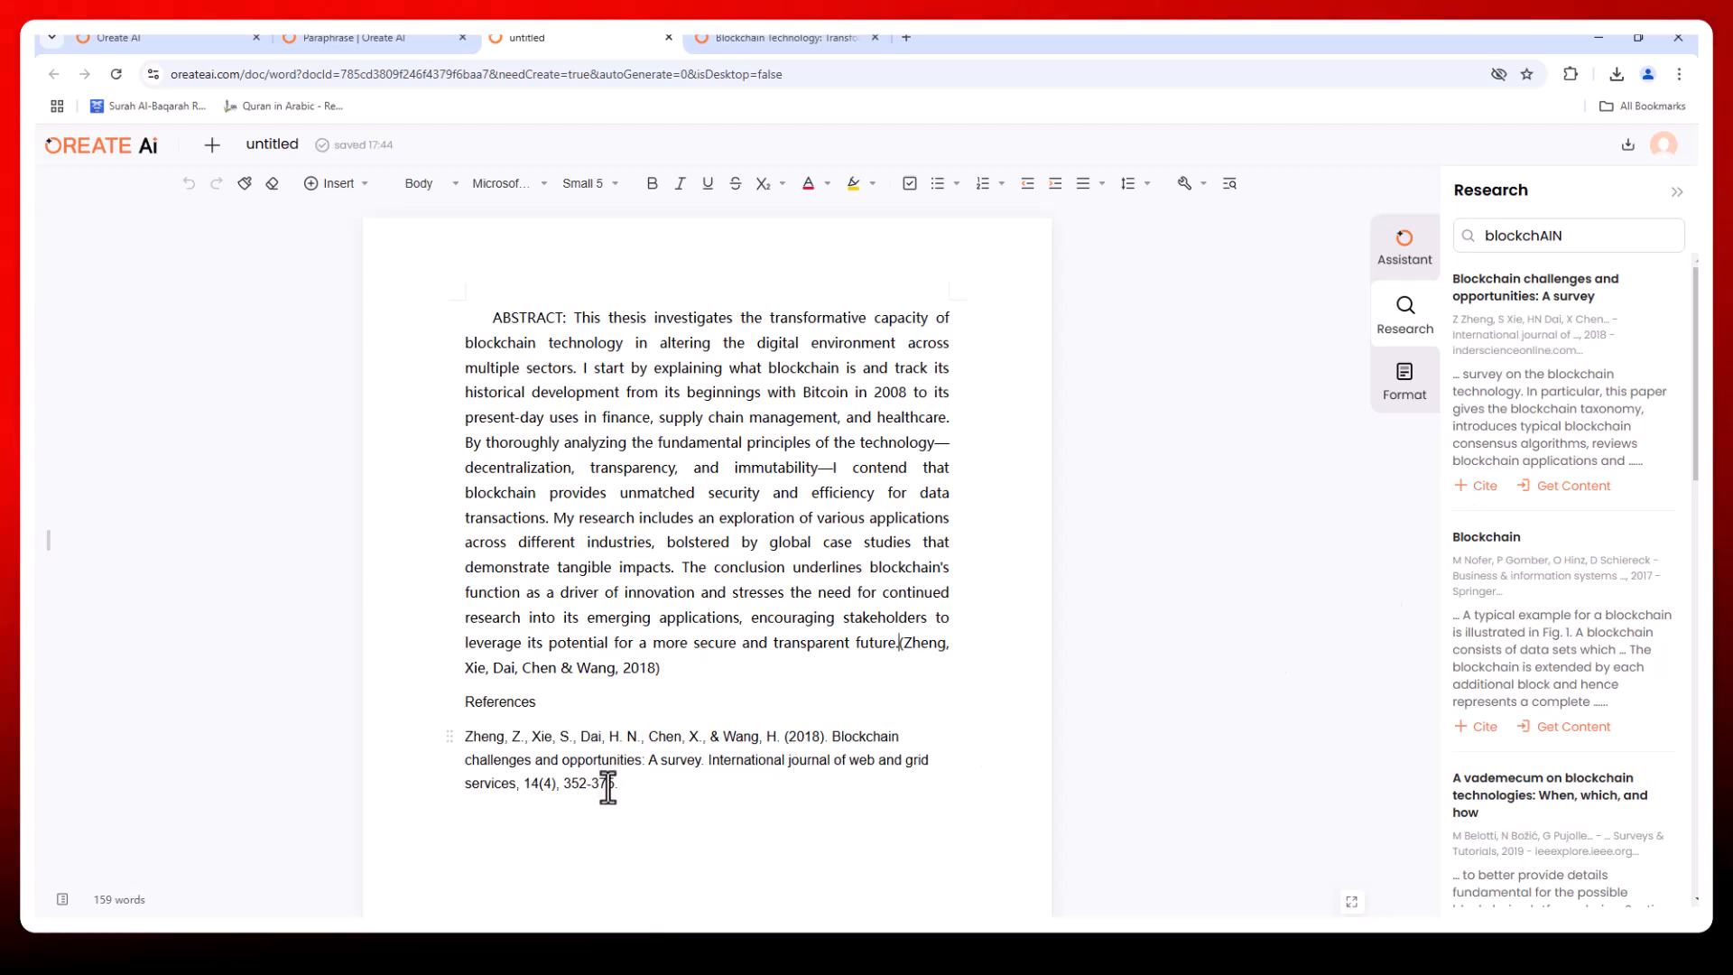
Paraphrase the pasted blockchain abstract with the Paraphrase tool.
{"action": "left_click", "coordinate": [356, 38]}
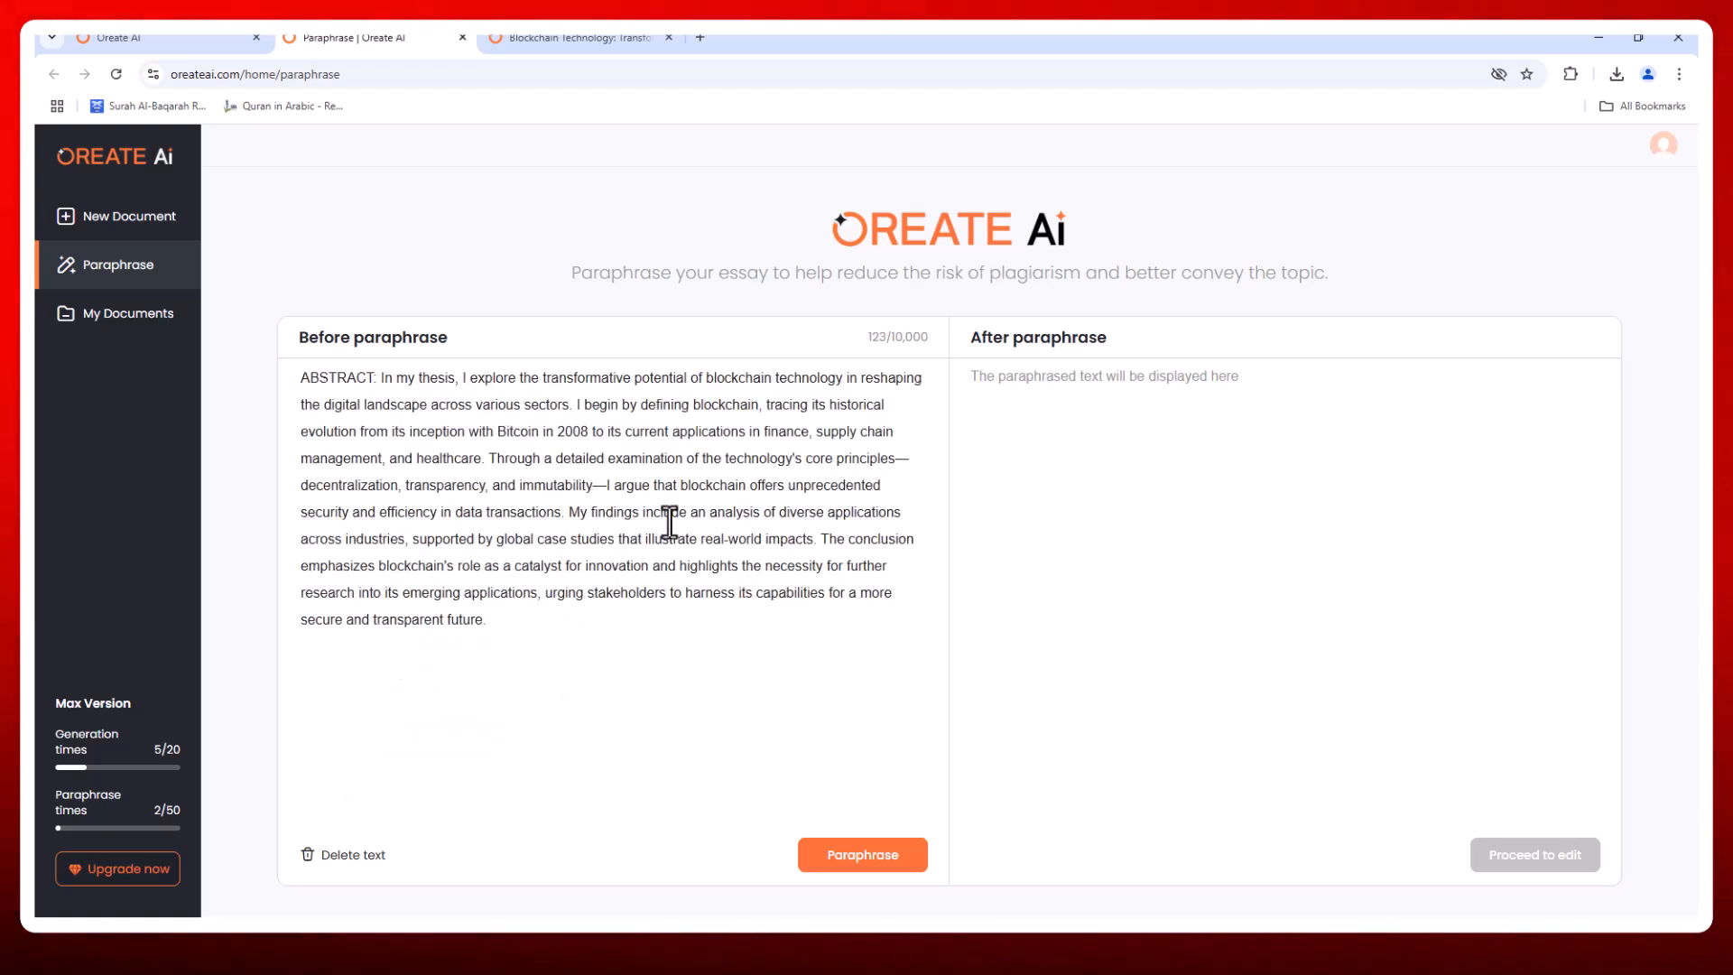
{"action": "left_click", "coordinate": [862, 855]}
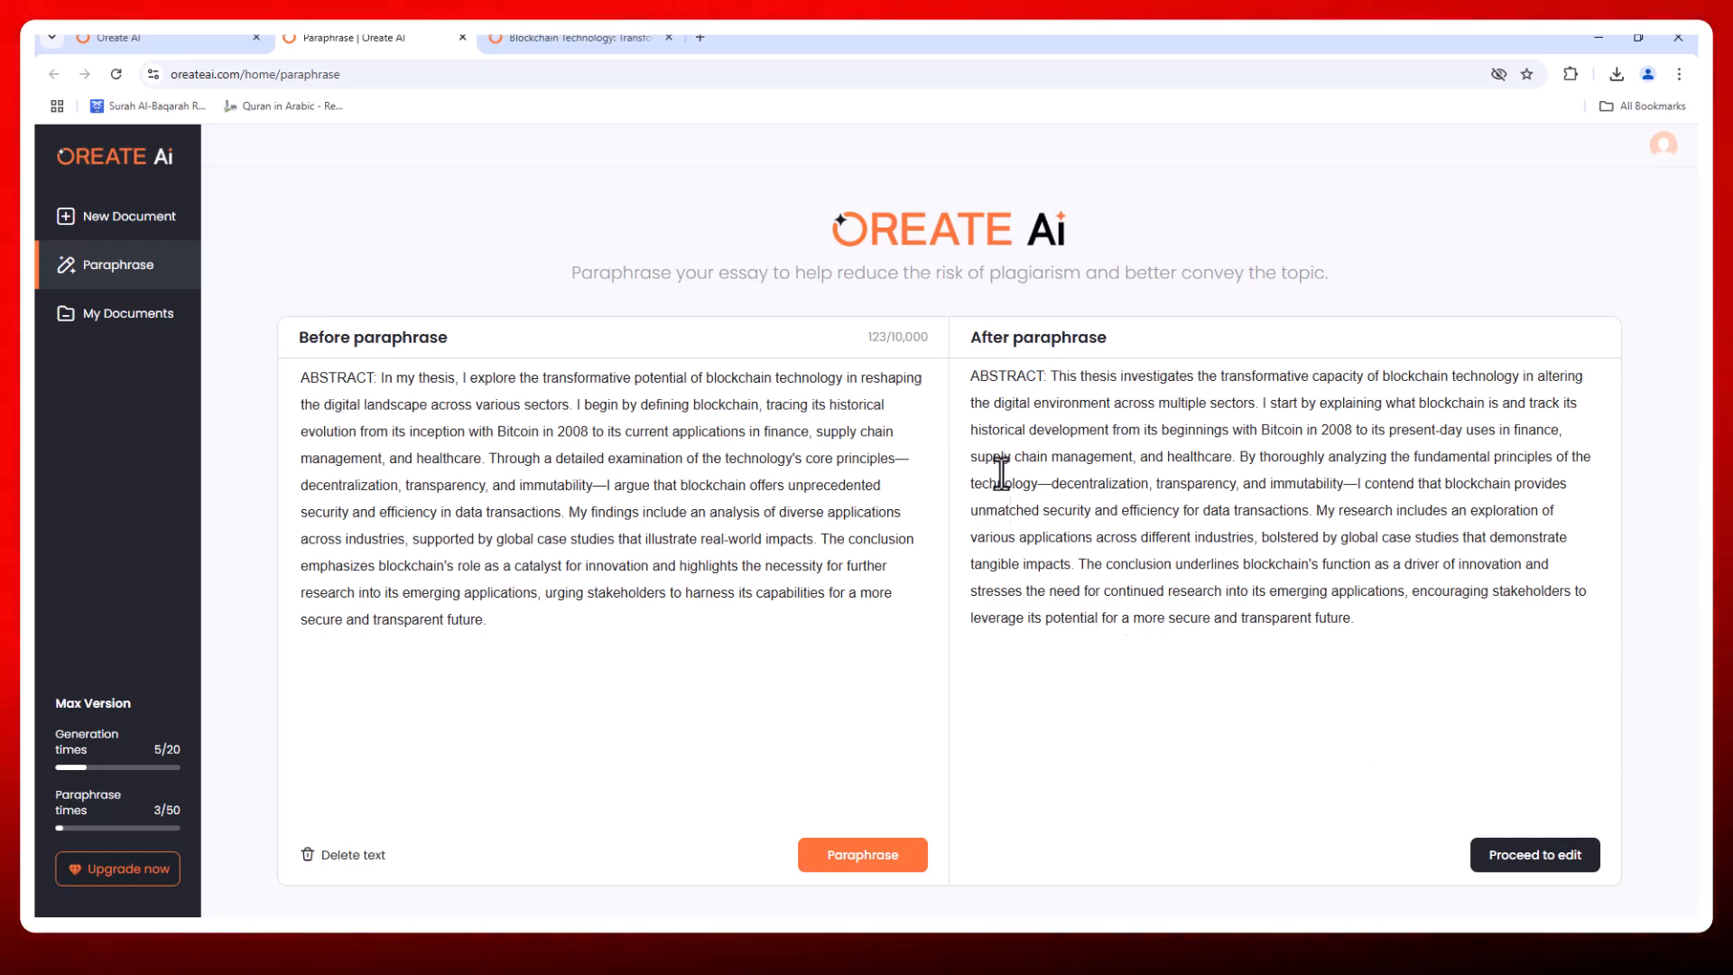
{"action": "mouse_move", "coordinate": [1091, 305]}
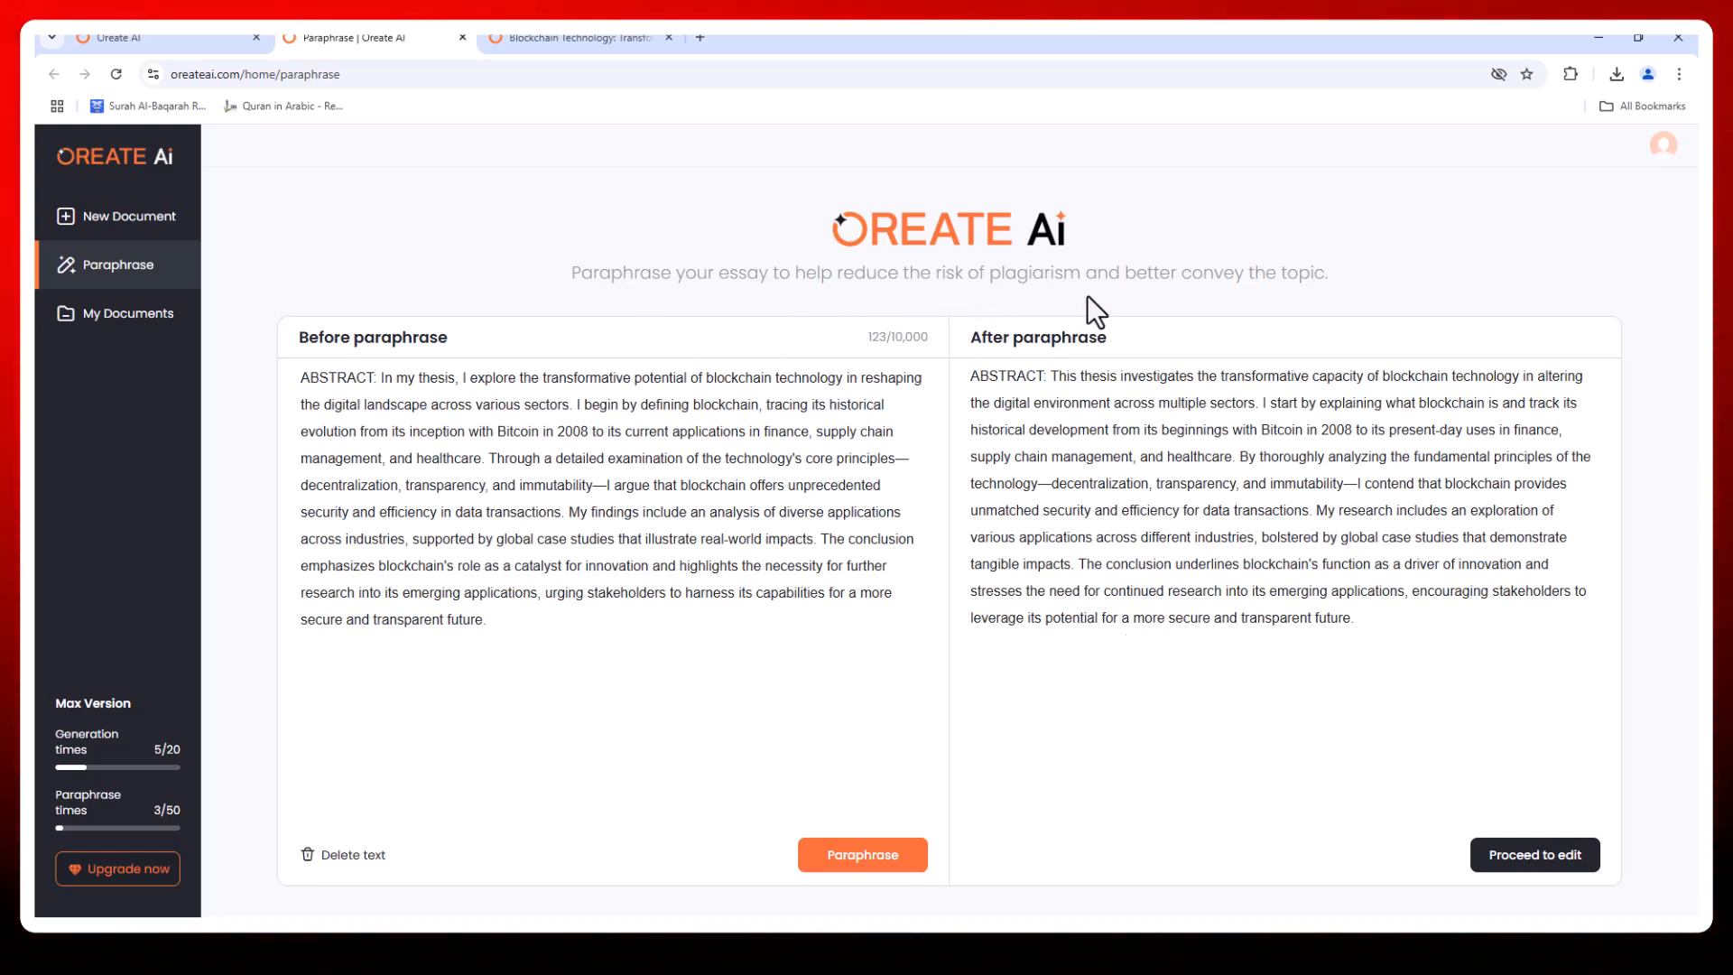
{"action": "mouse_move", "coordinate": [1397, 651]}
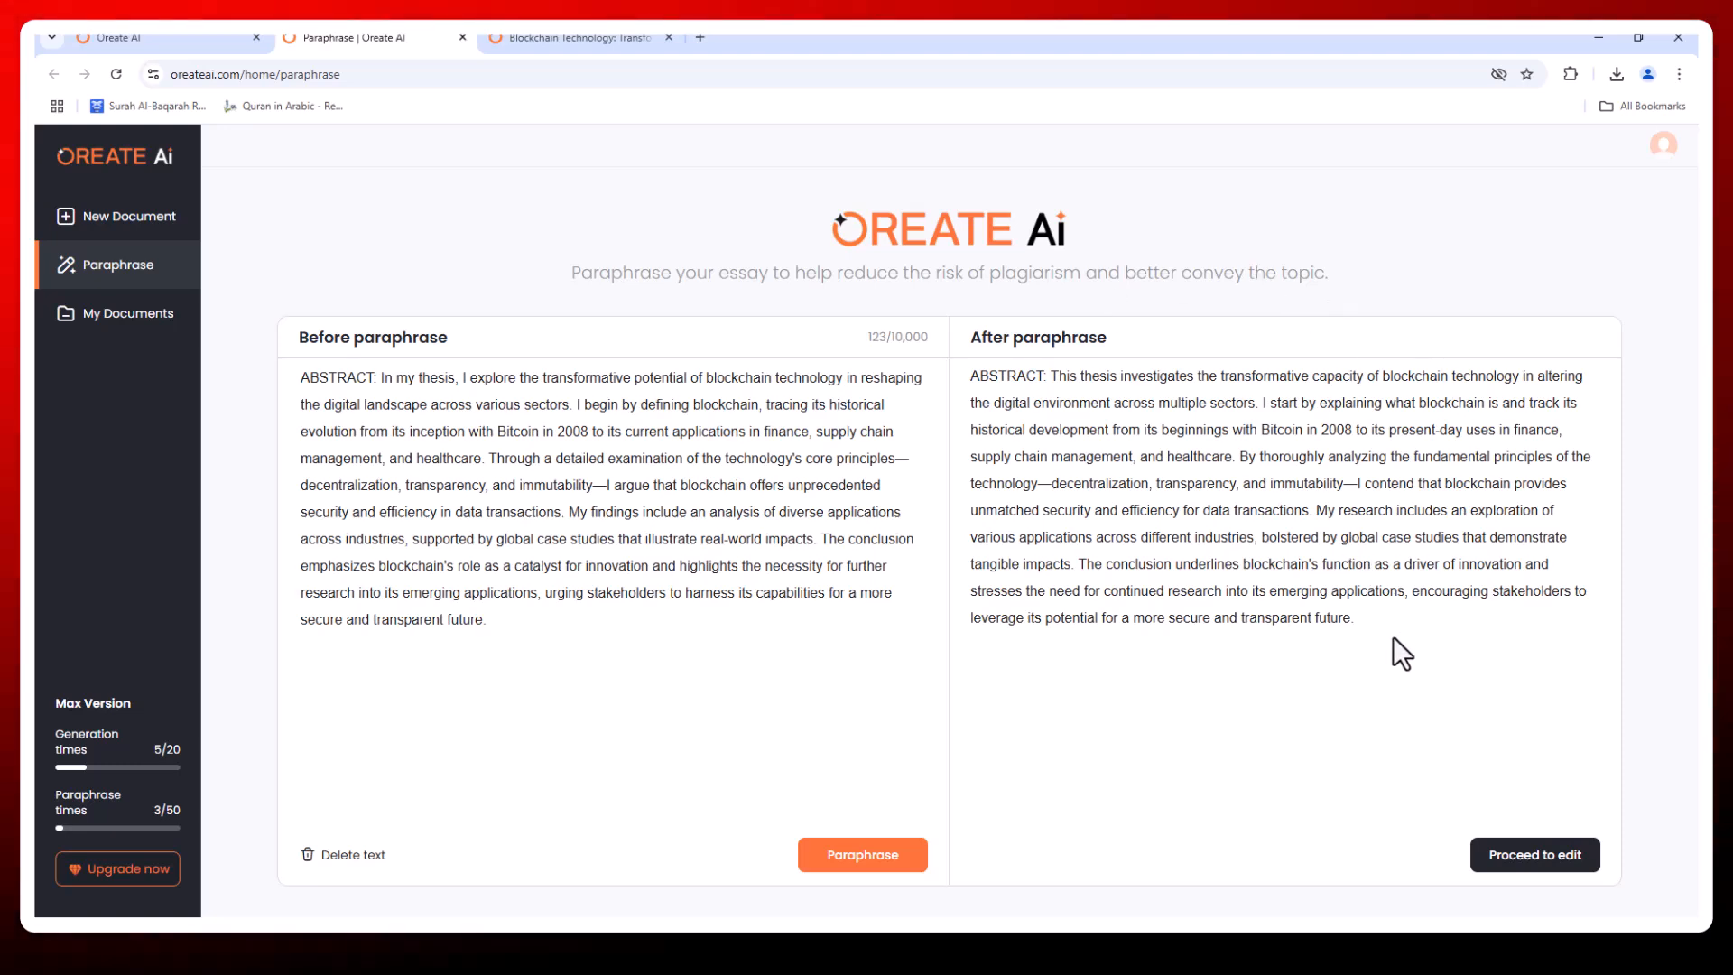
Send the paraphrased abstract to a new untitled editor document.
{"action": "left_click", "coordinate": [1535, 854]}
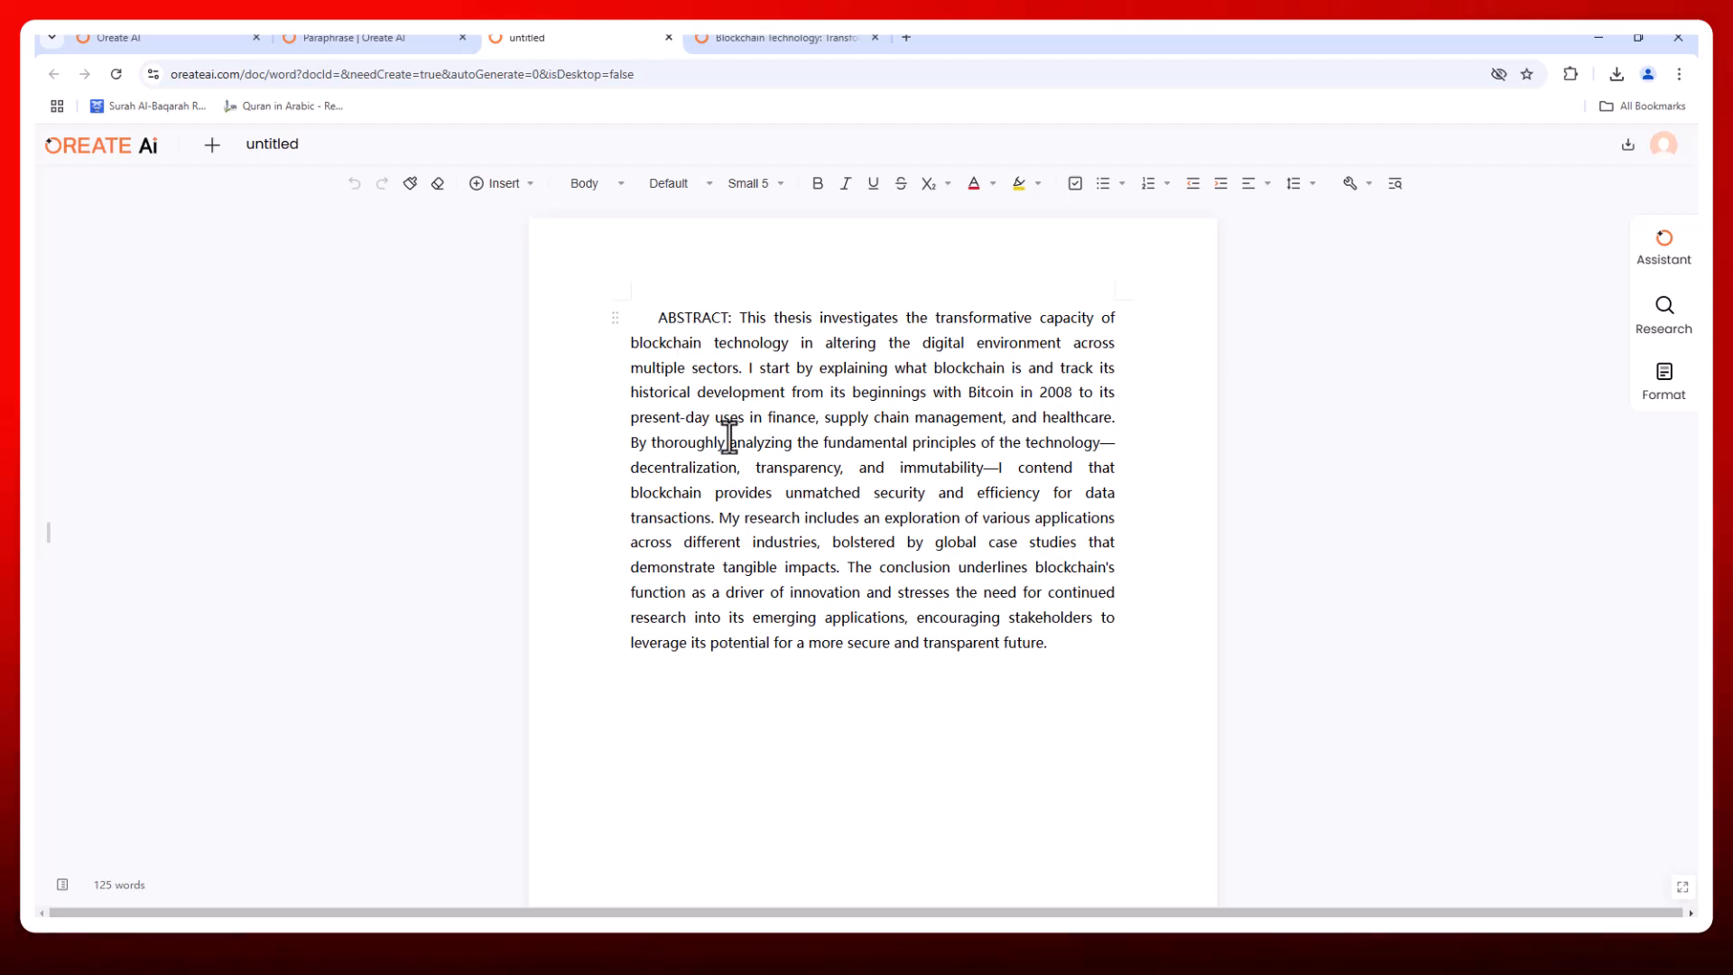
{"action": "mouse_move", "coordinate": [871, 687]}
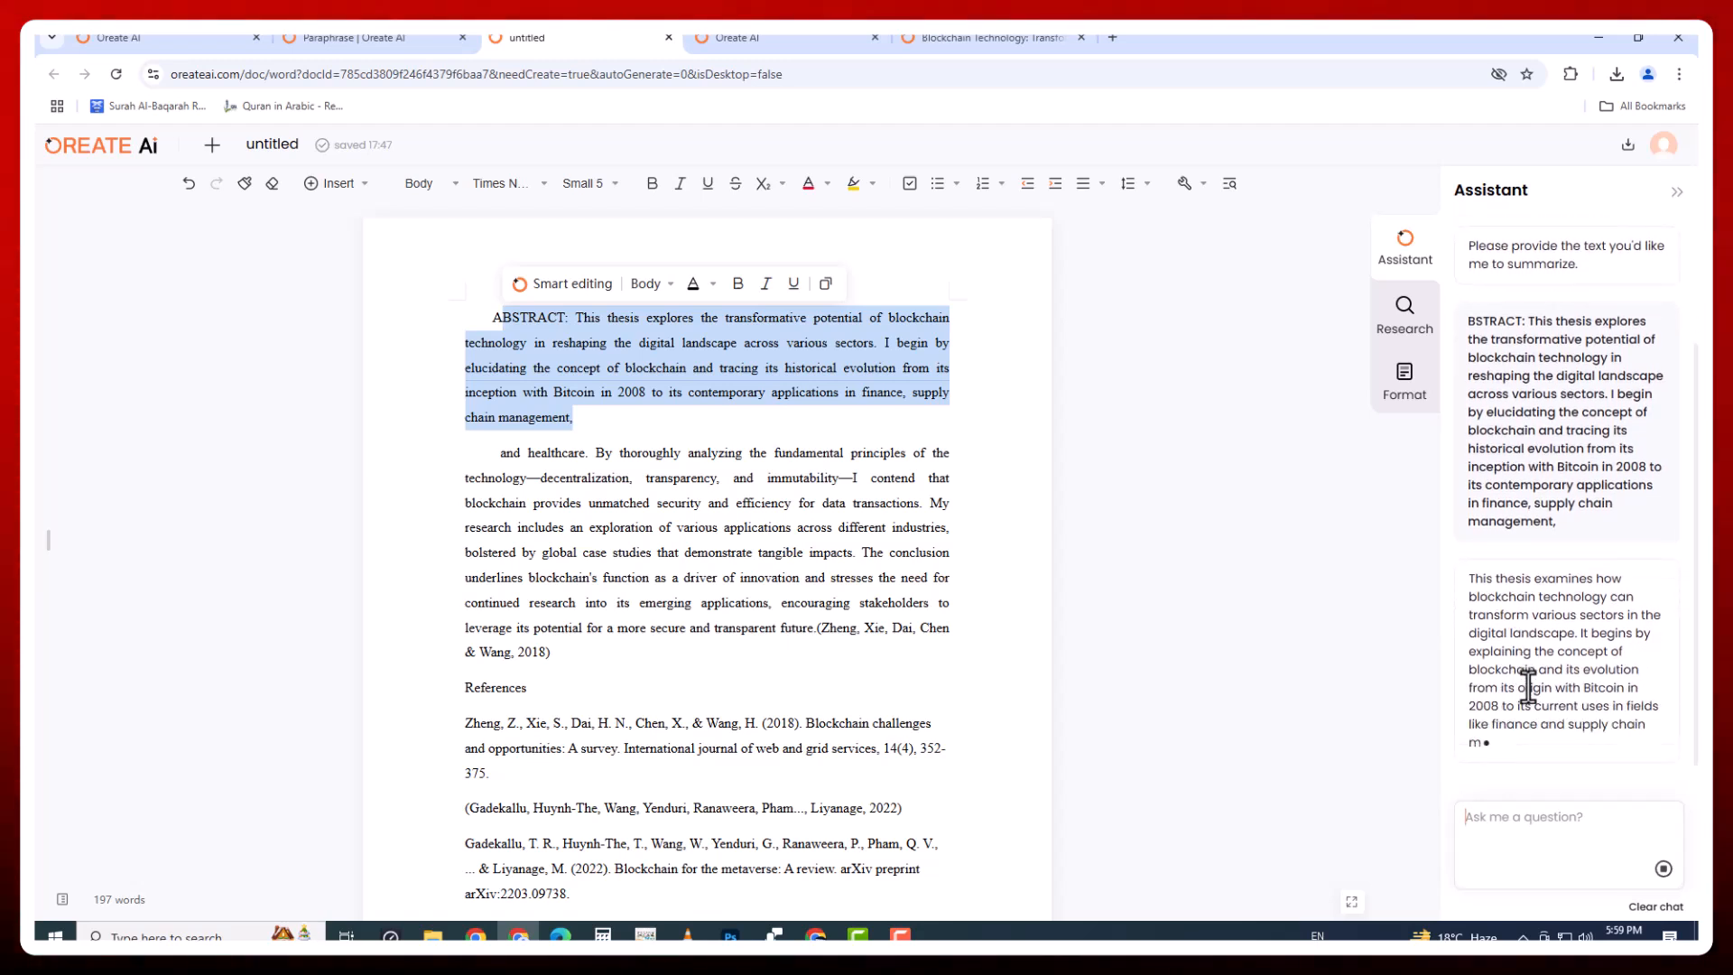
Search publications for 'block' and cite the Blockchain for the metaverse review.
{"action": "left_click", "coordinate": [1404, 314]}
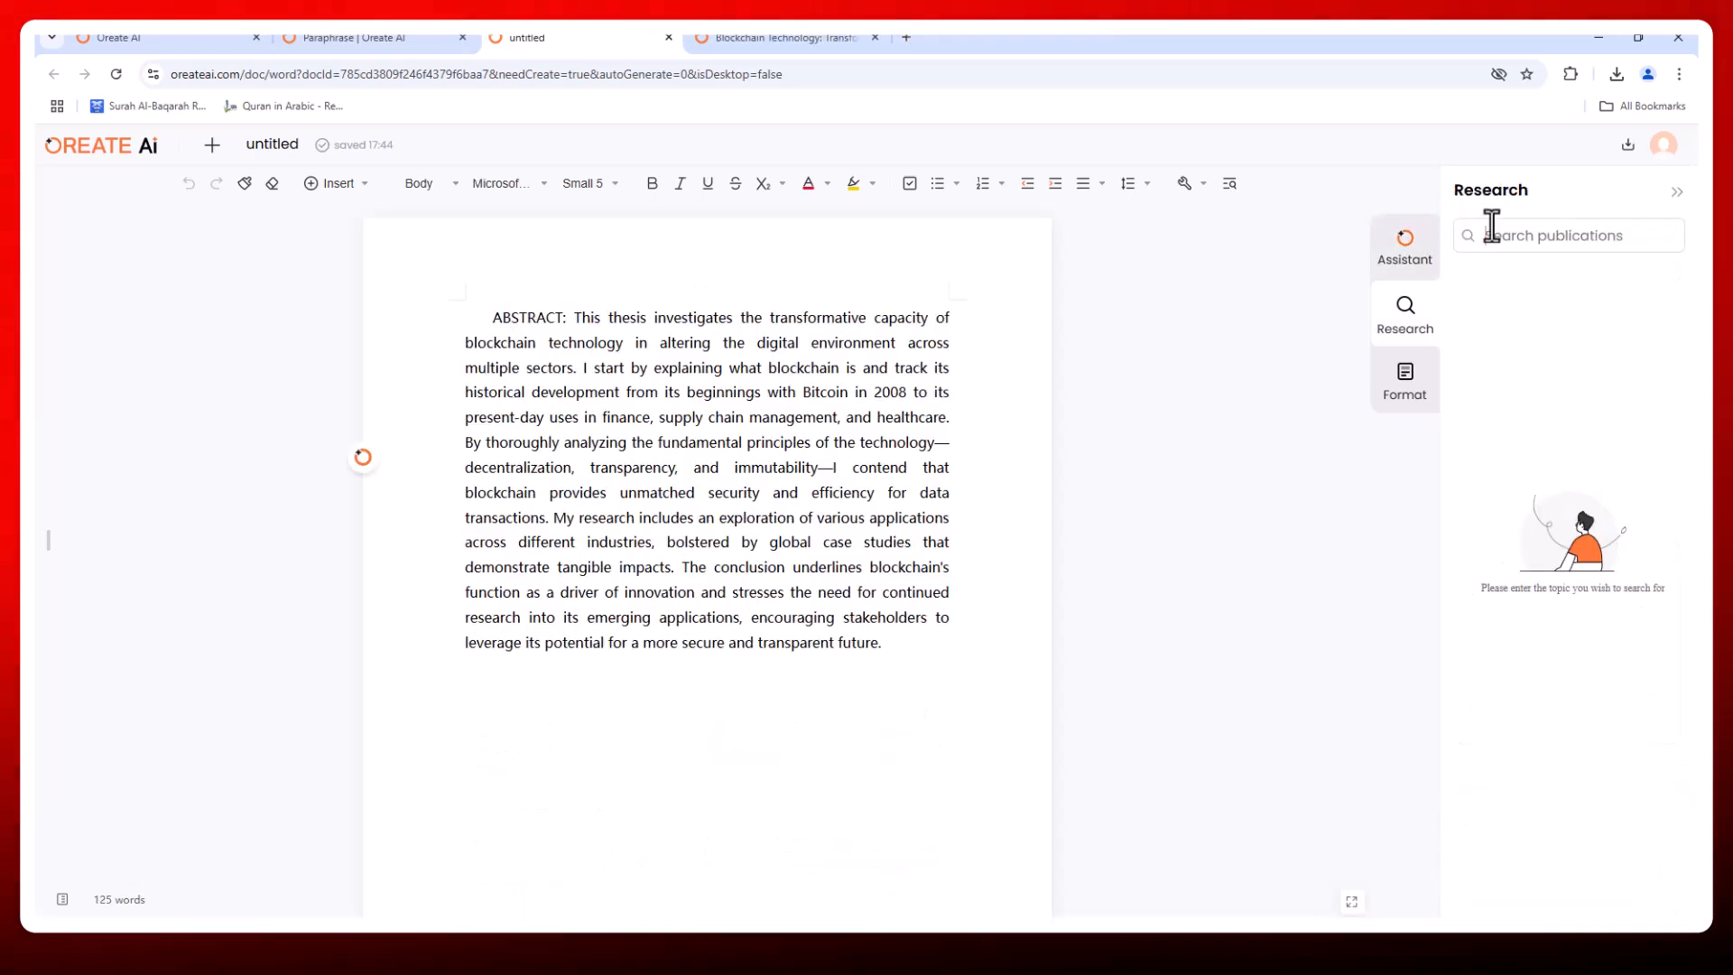
{"action": "type", "text": "blockchAIN"}
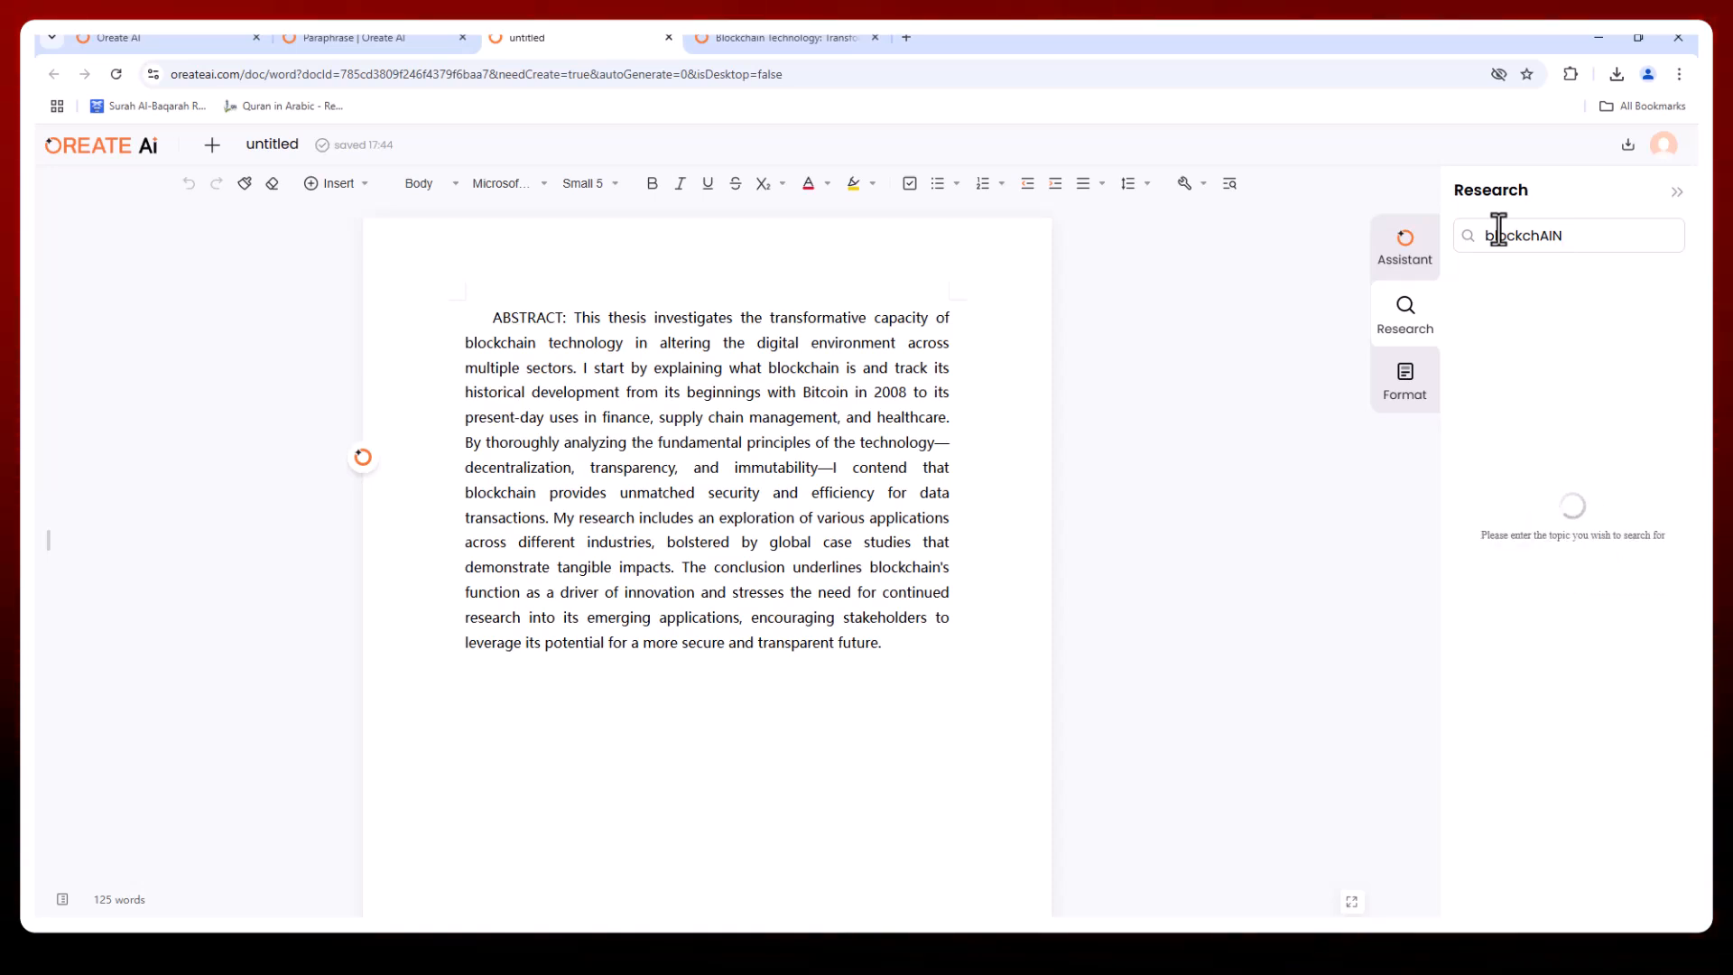
{"action": "key", "text": "Enter"}
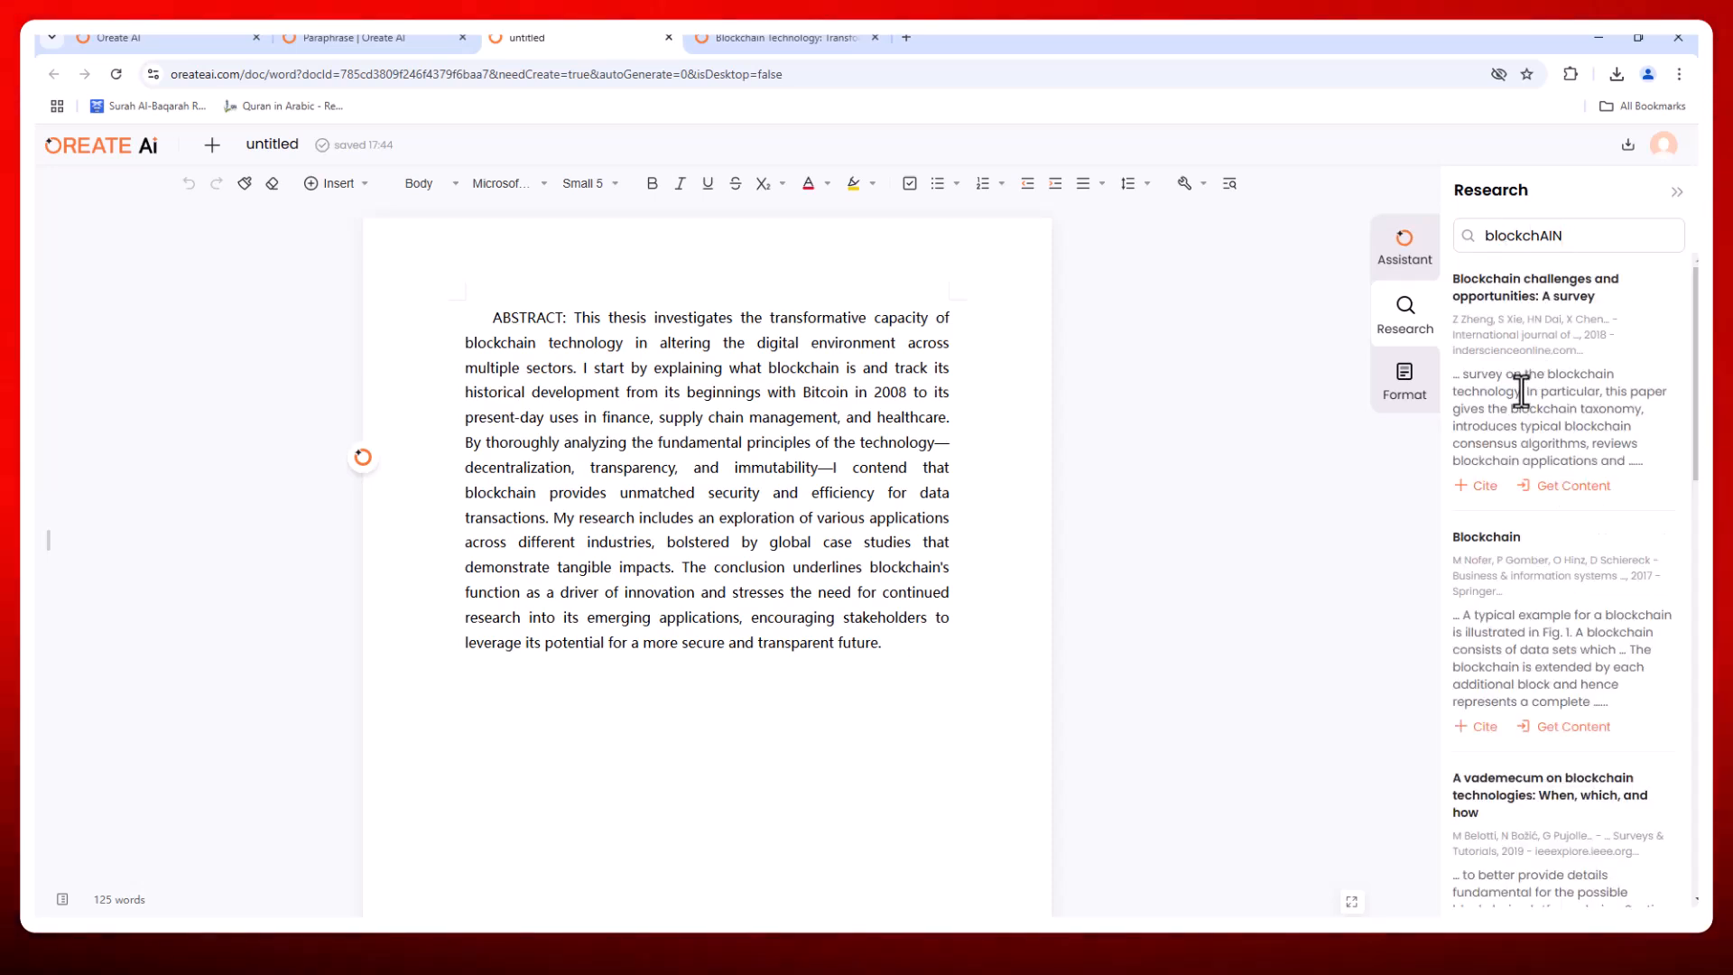
{"action": "mouse_move", "coordinate": [1512, 459]}
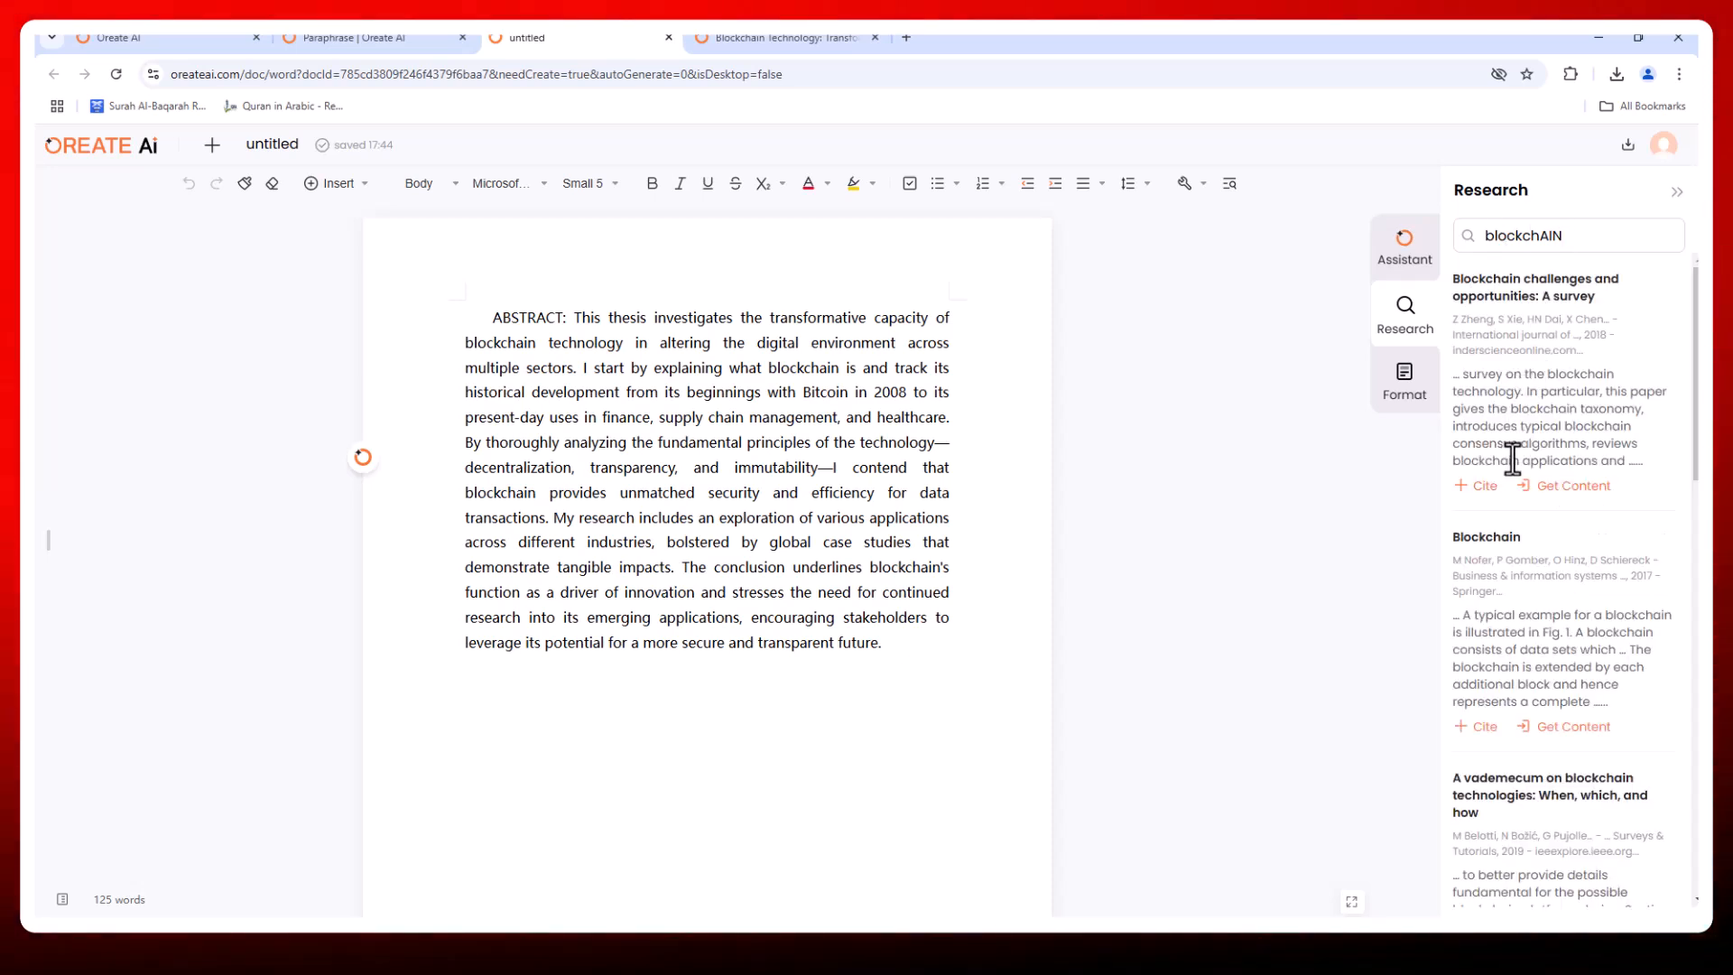
{"action": "scroll", "scroll_direction": "down", "scroll_amount": 3}
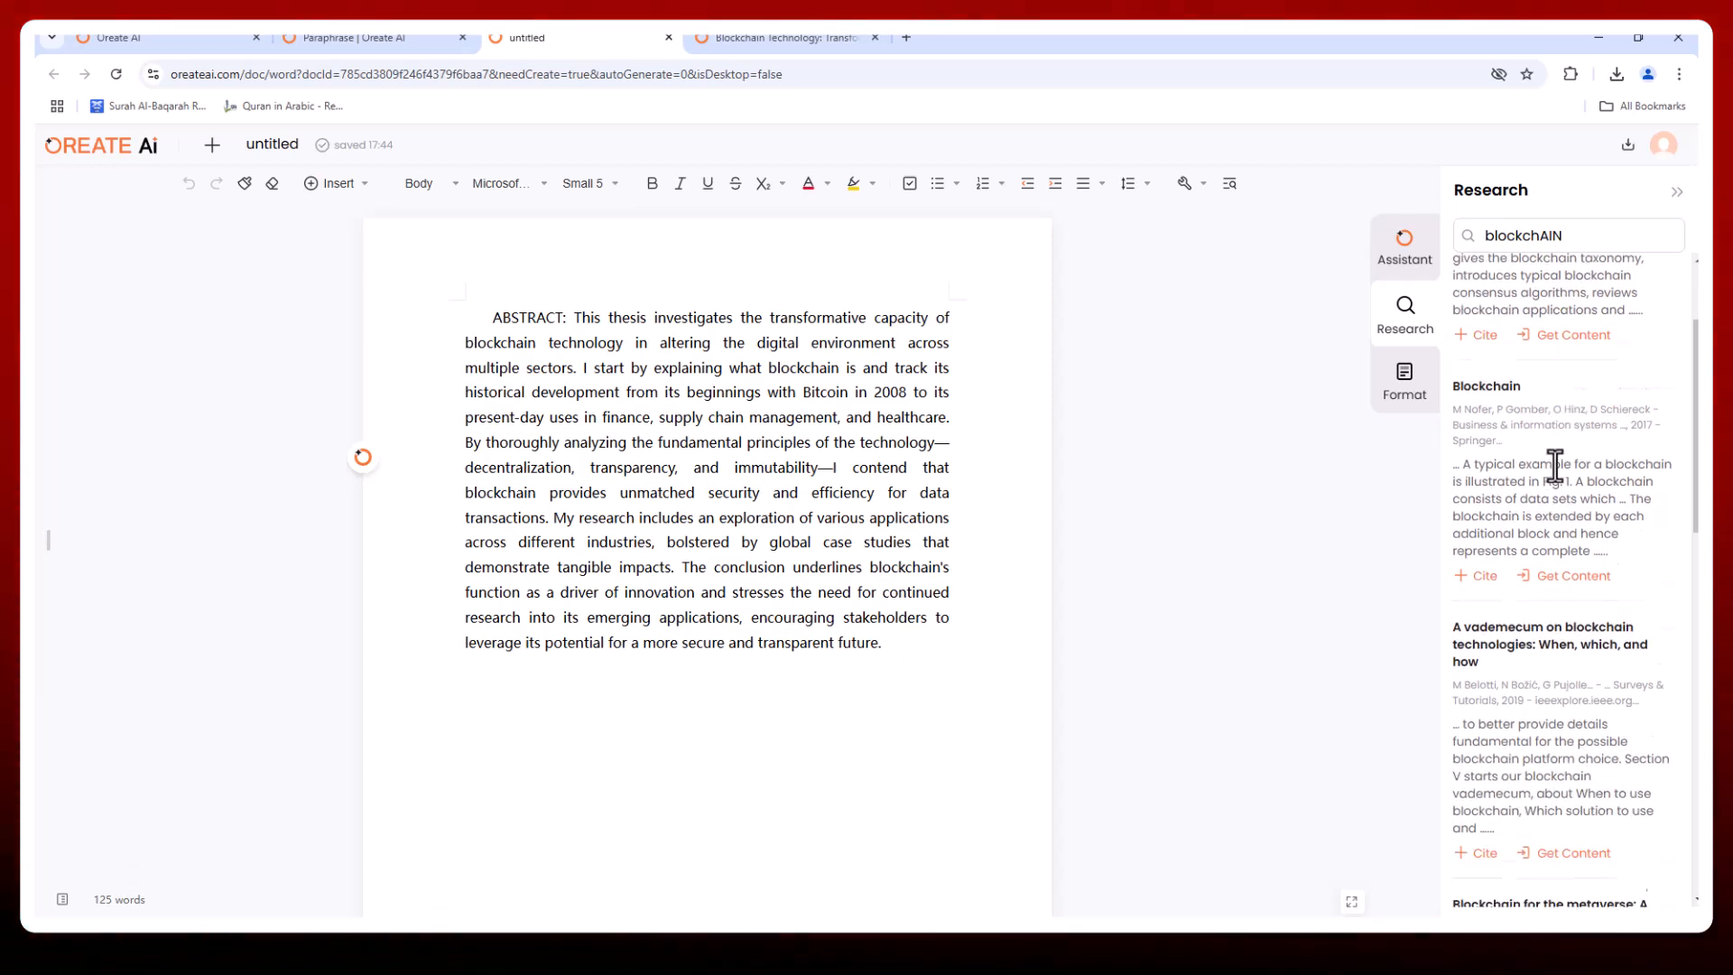
{"action": "left_click", "coordinate": [1404, 379]}
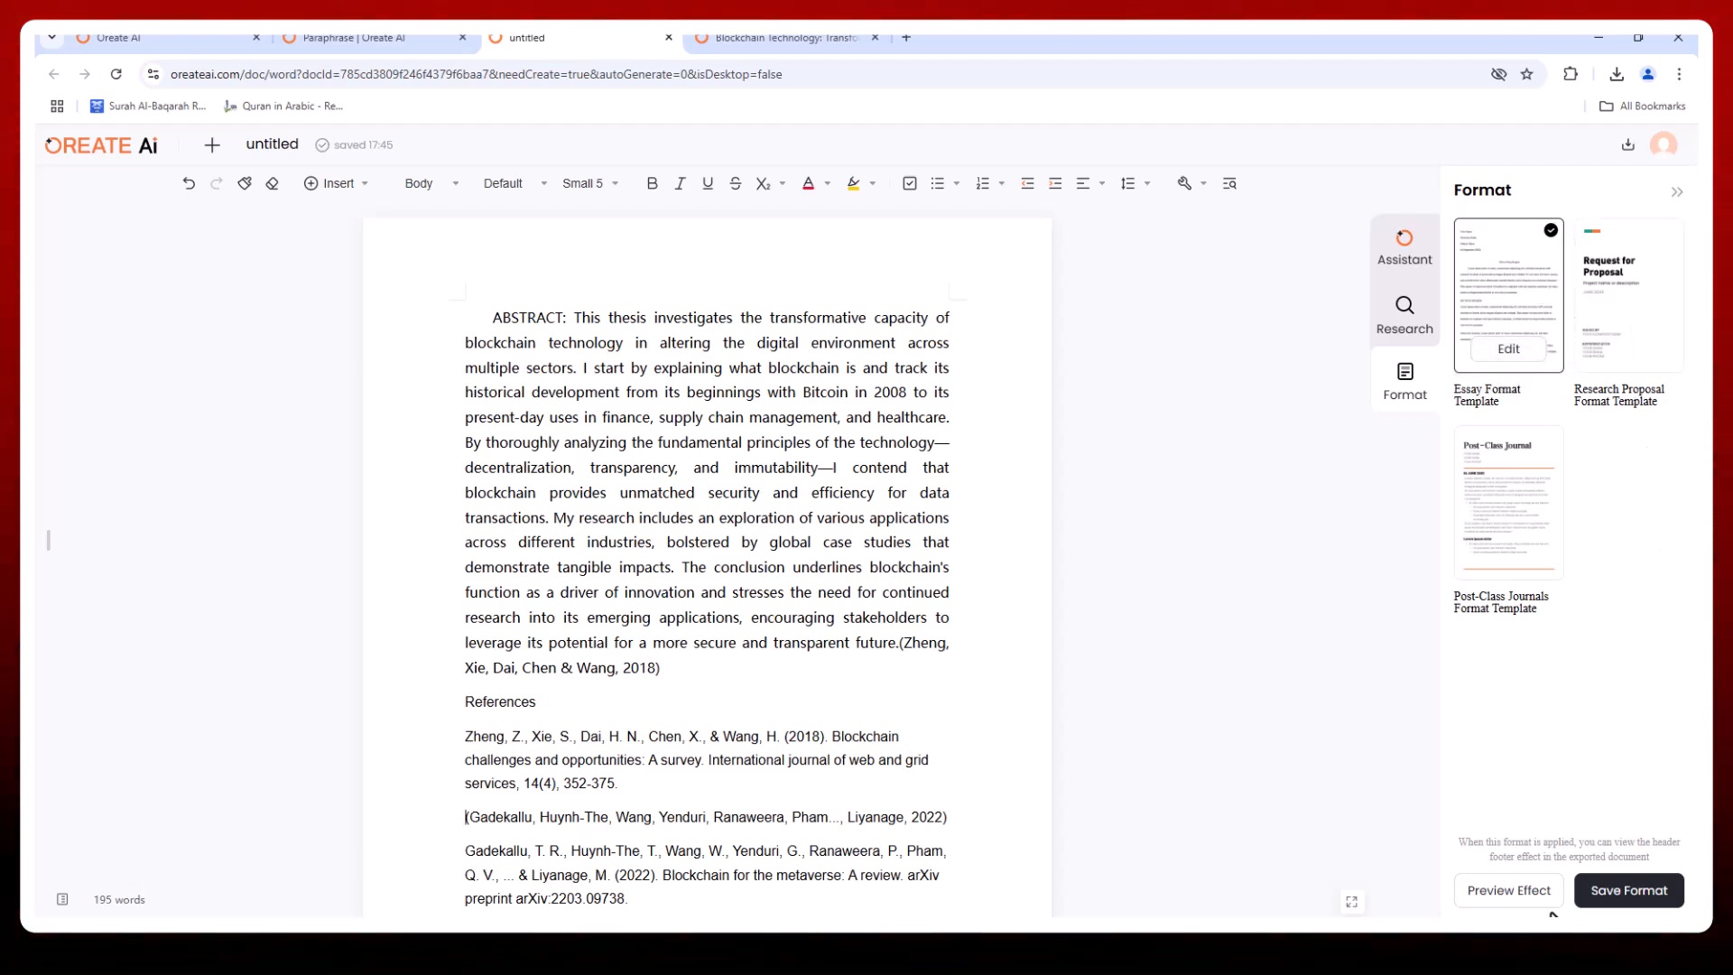
Preview the Post-Class Journals template and apply its format to the document.
{"action": "left_click", "coordinate": [1508, 890]}
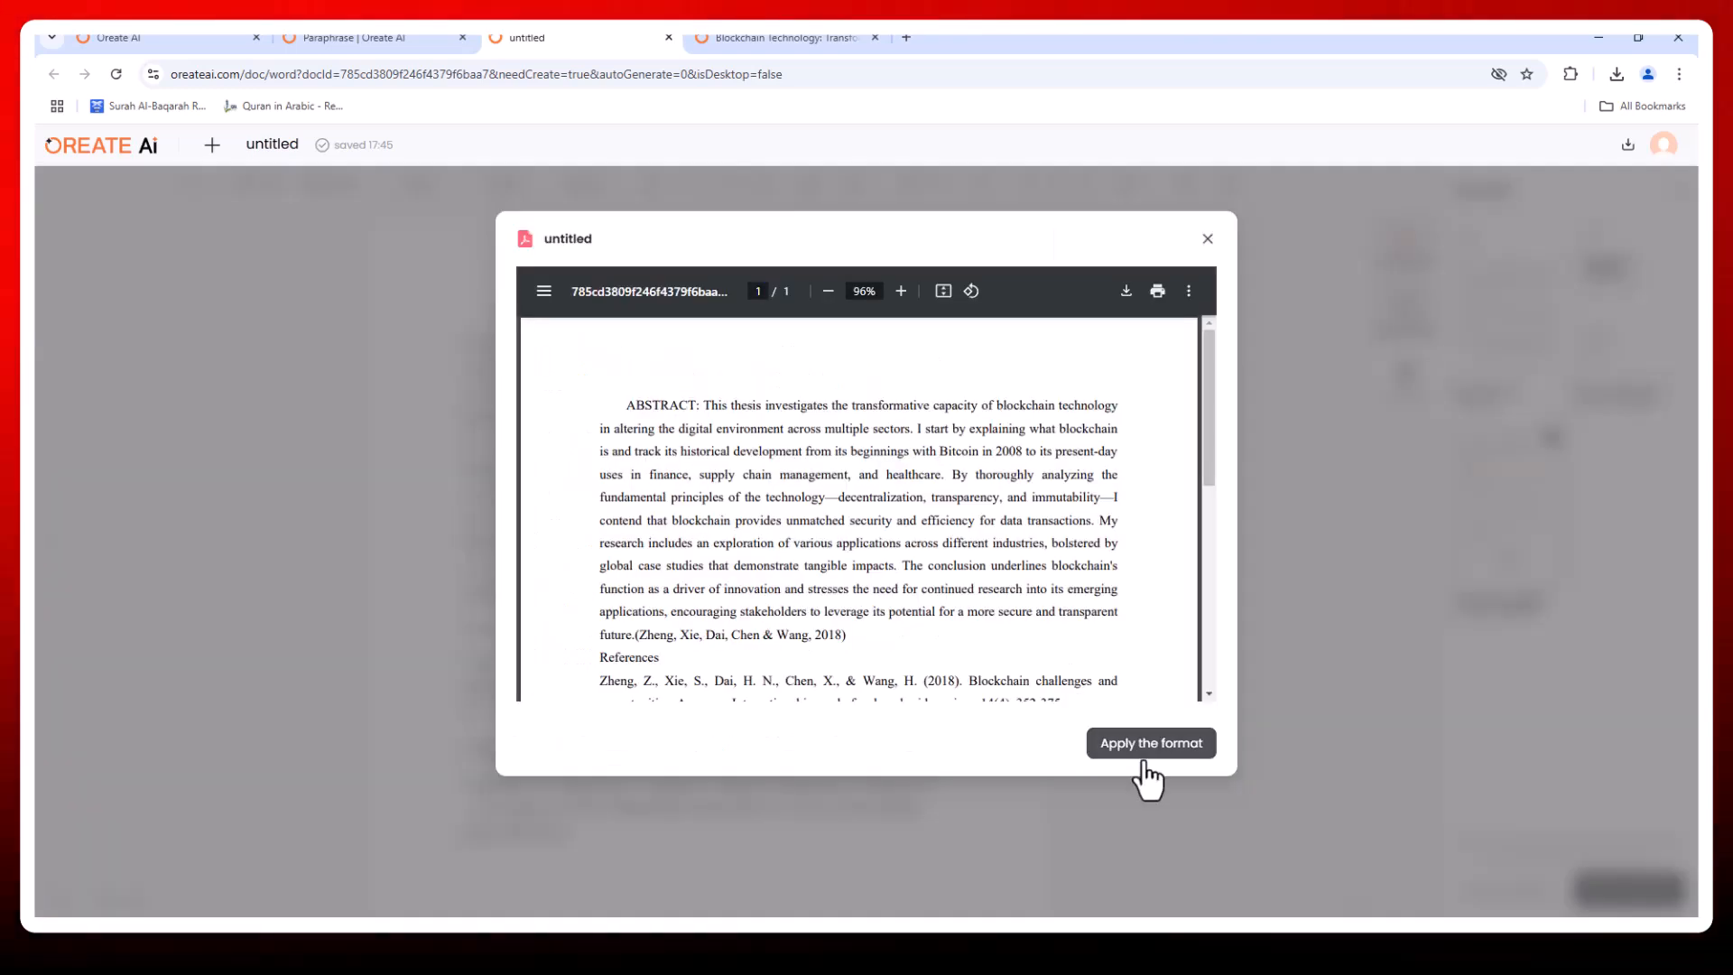
{"action": "left_click", "coordinate": [1151, 743]}
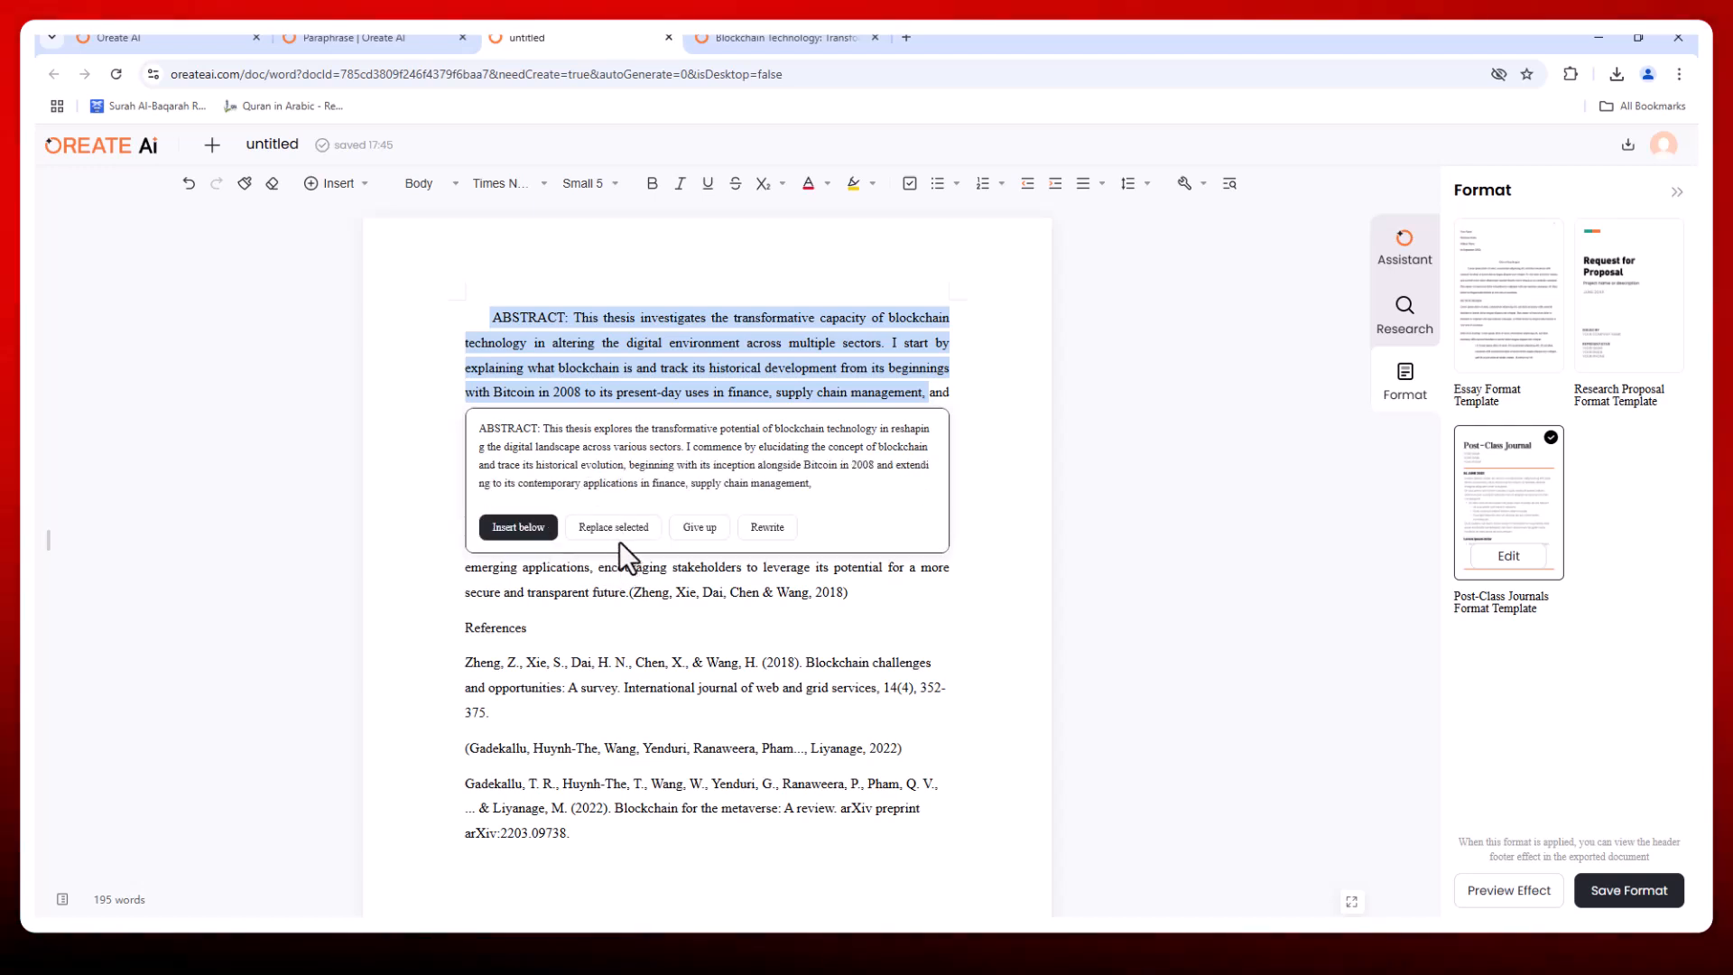
Regenerate the rewrite, replace the opening with it, and discard the summary of the rest.
{"action": "left_click", "coordinate": [517, 526]}
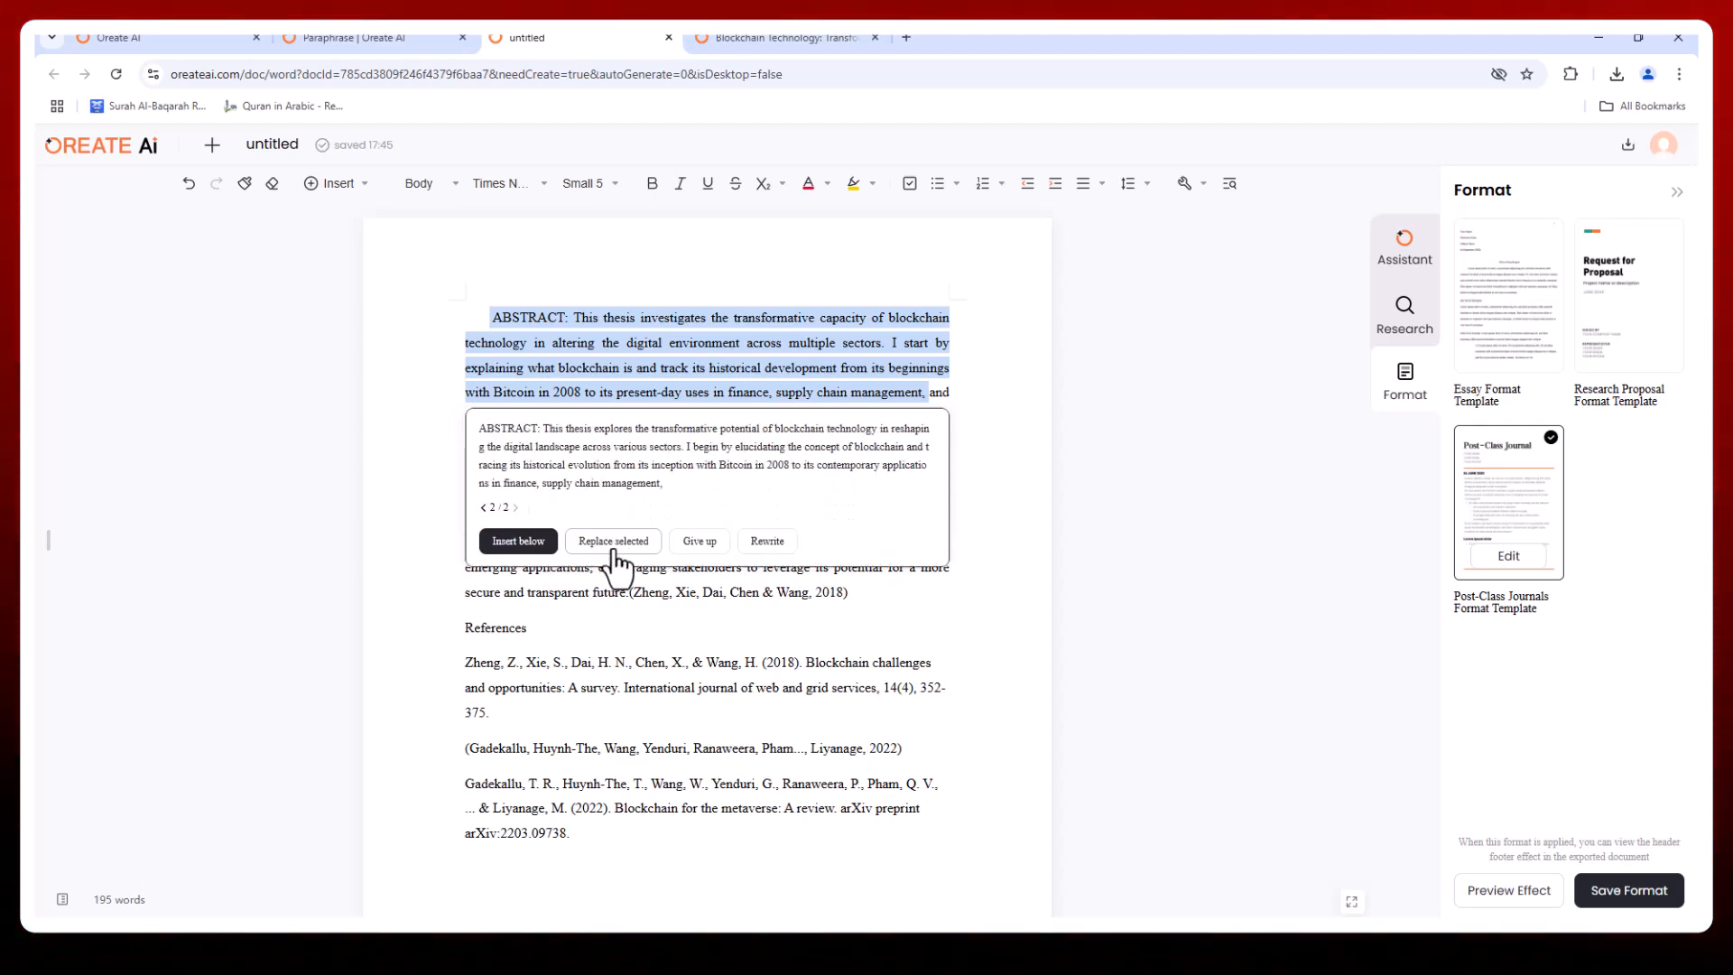
{"action": "left_click", "coordinate": [612, 540]}
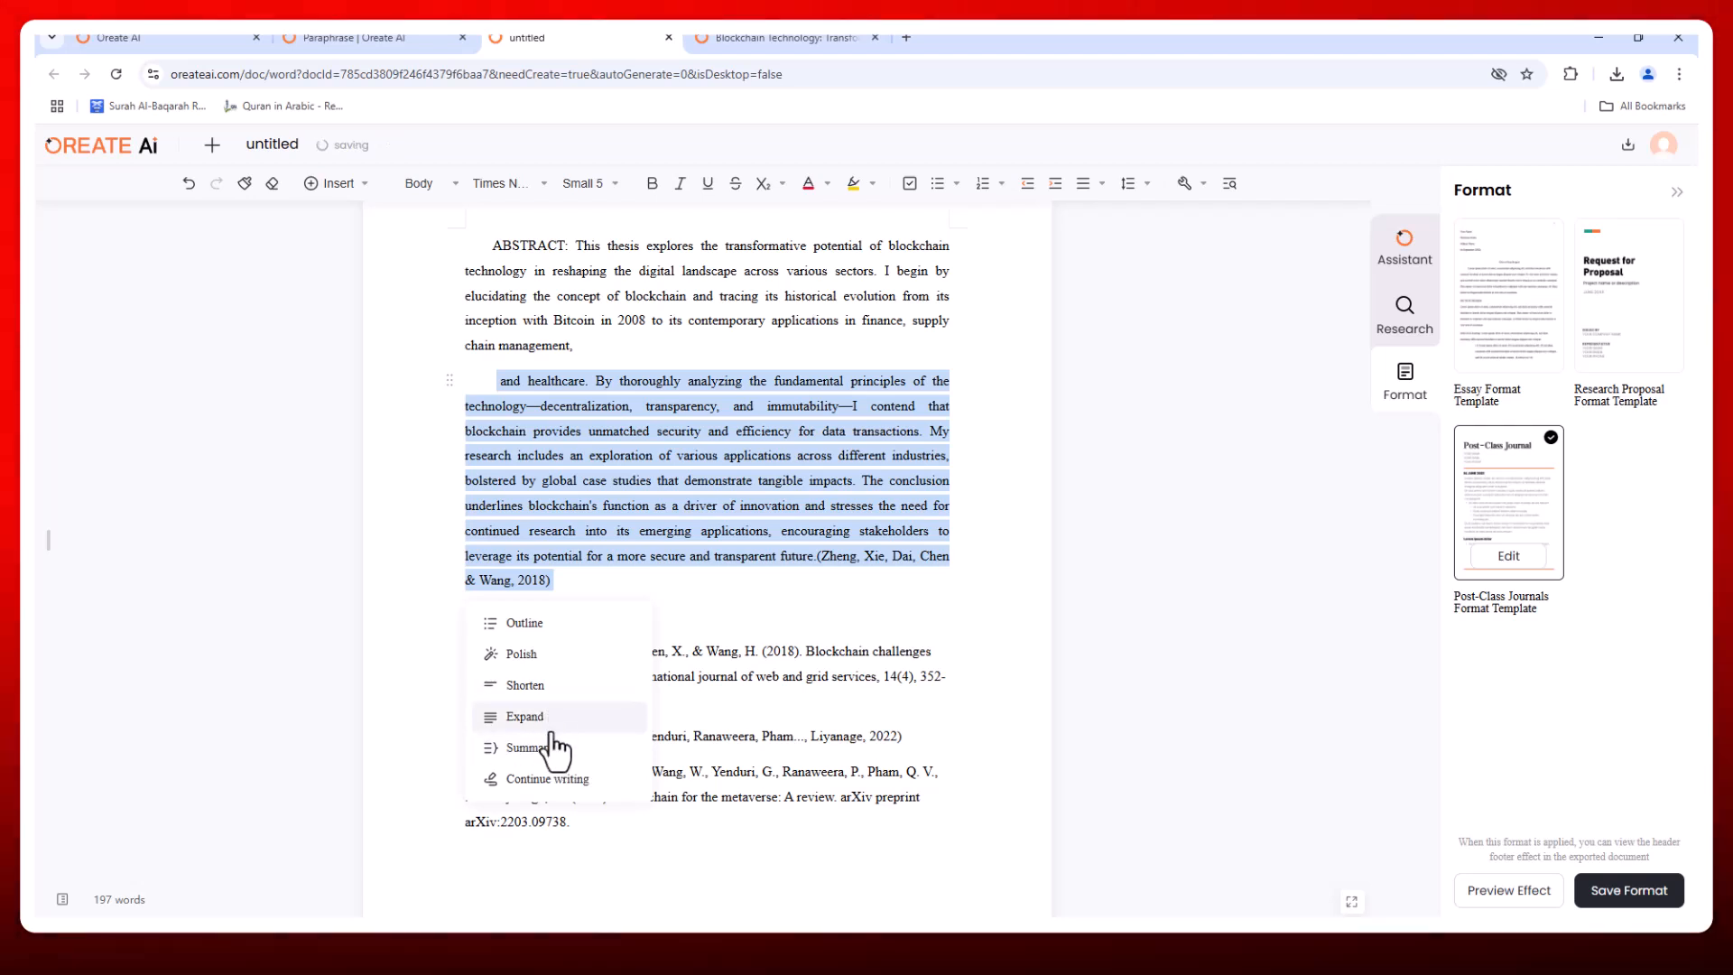
{"action": "left_click", "coordinate": [525, 716]}
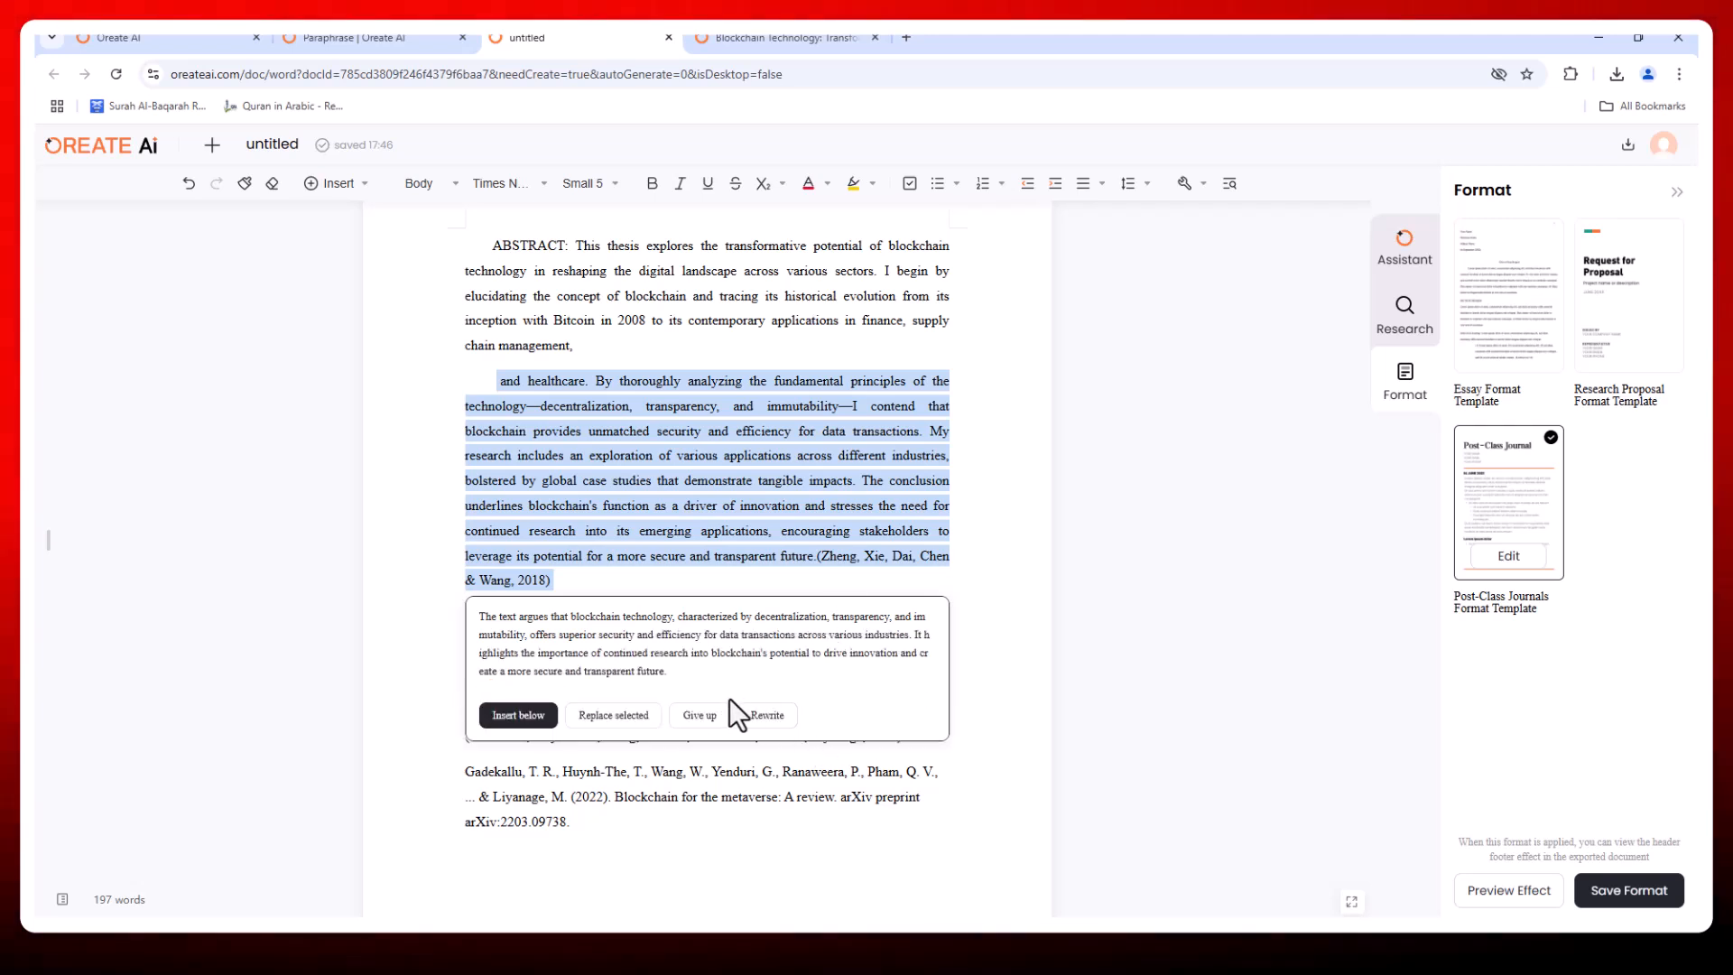
{"action": "mouse_move", "coordinate": [670, 660]}
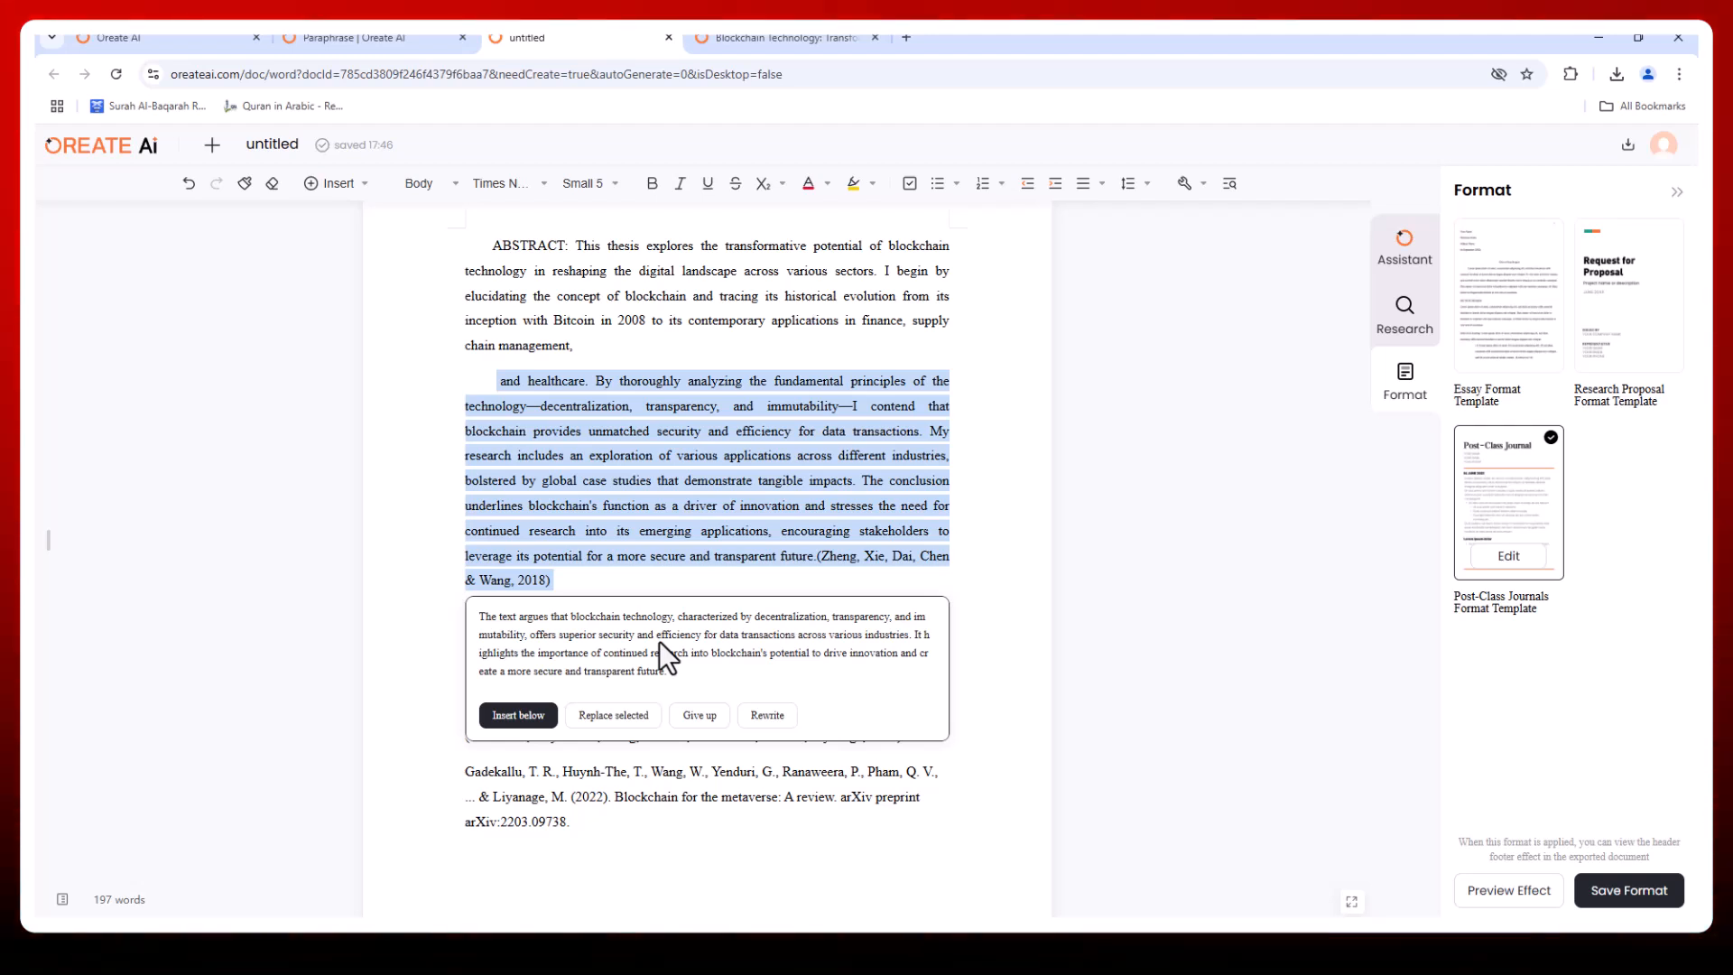
{"action": "mouse_move", "coordinate": [518, 714]}
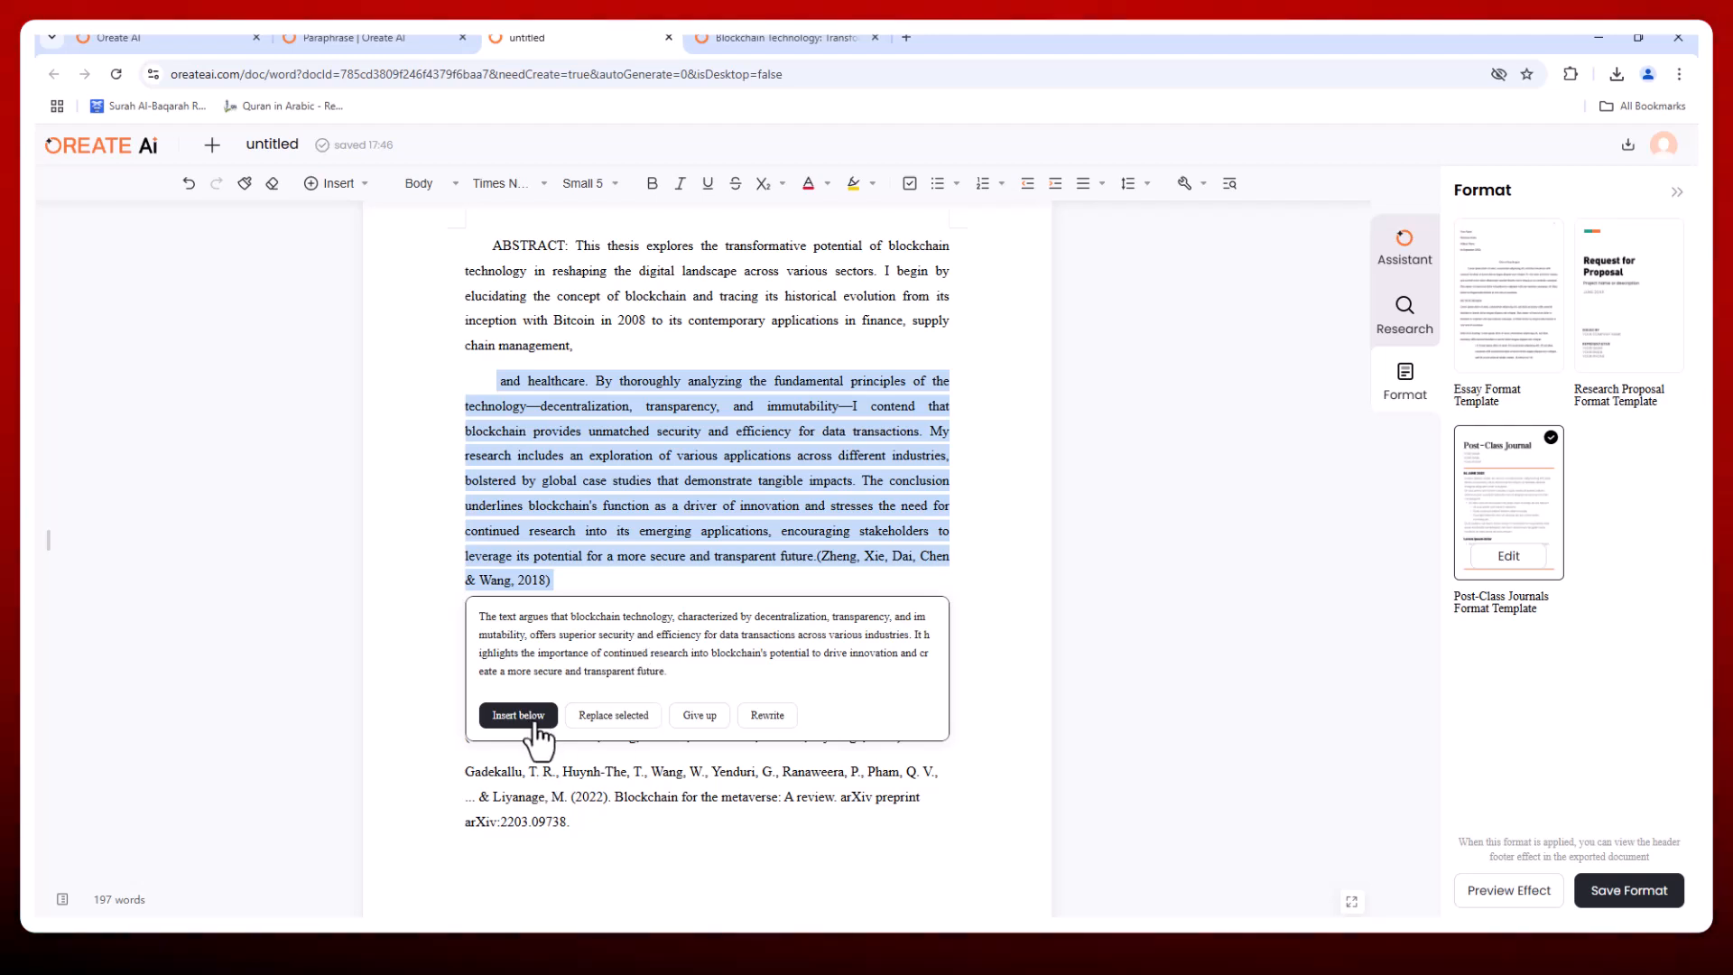
{"action": "mouse_move", "coordinate": [682, 193]}
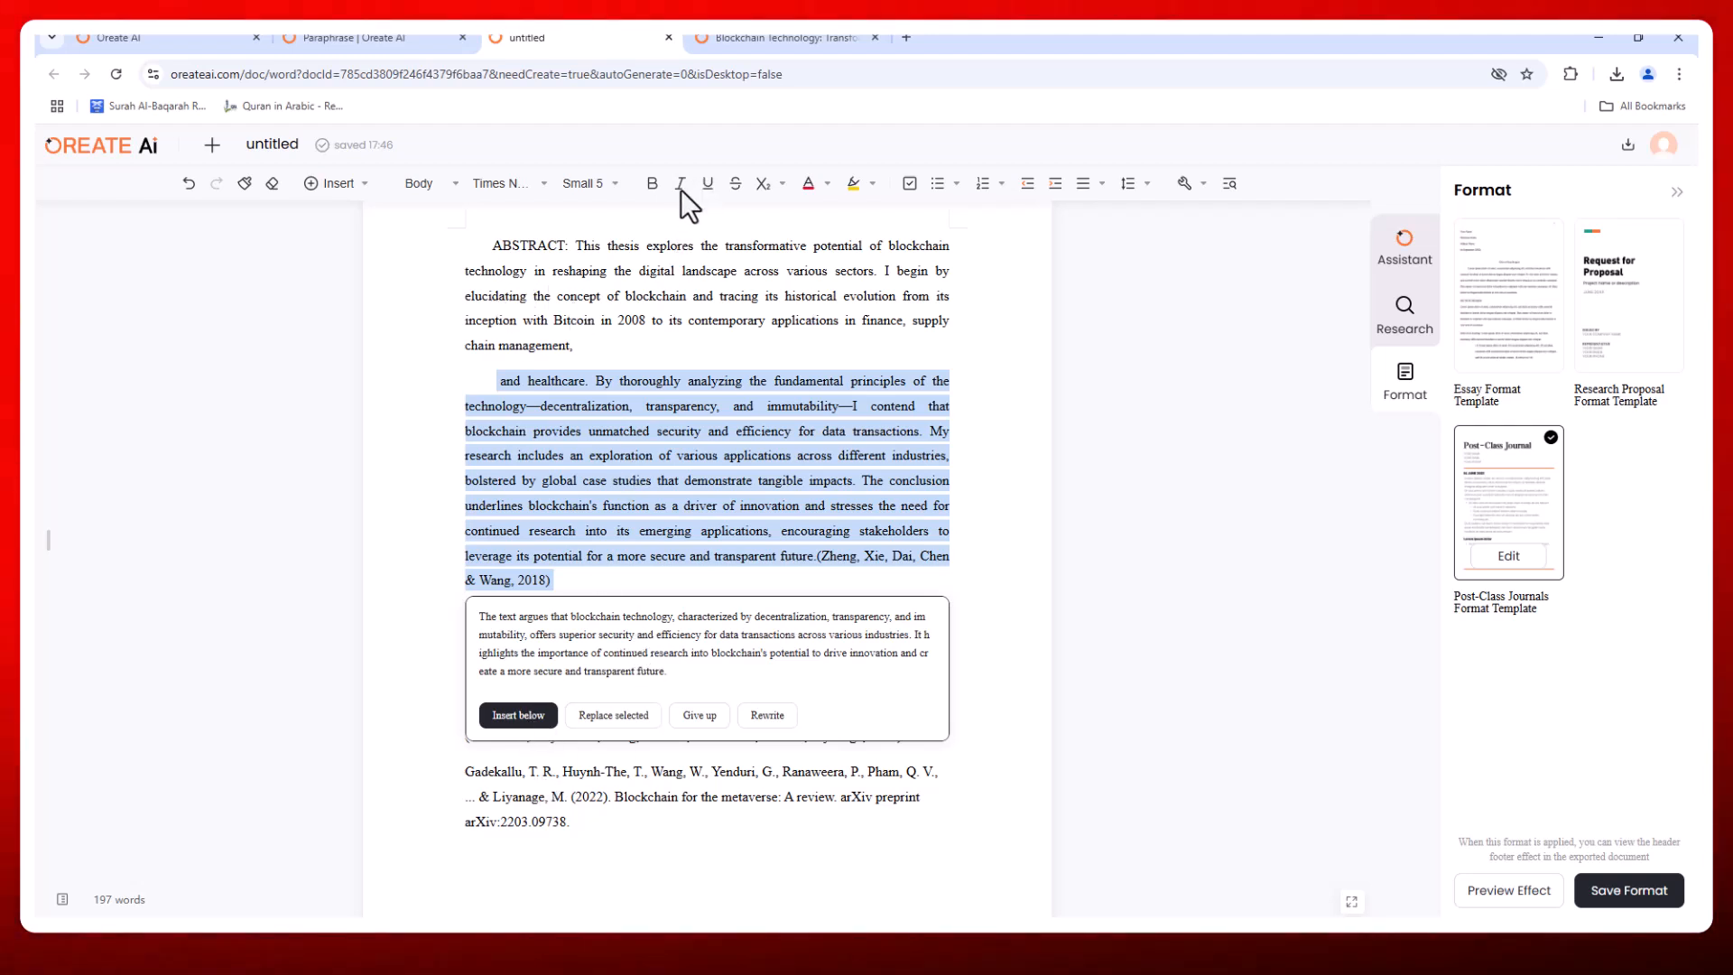
{"action": "left_click", "coordinate": [699, 715]}
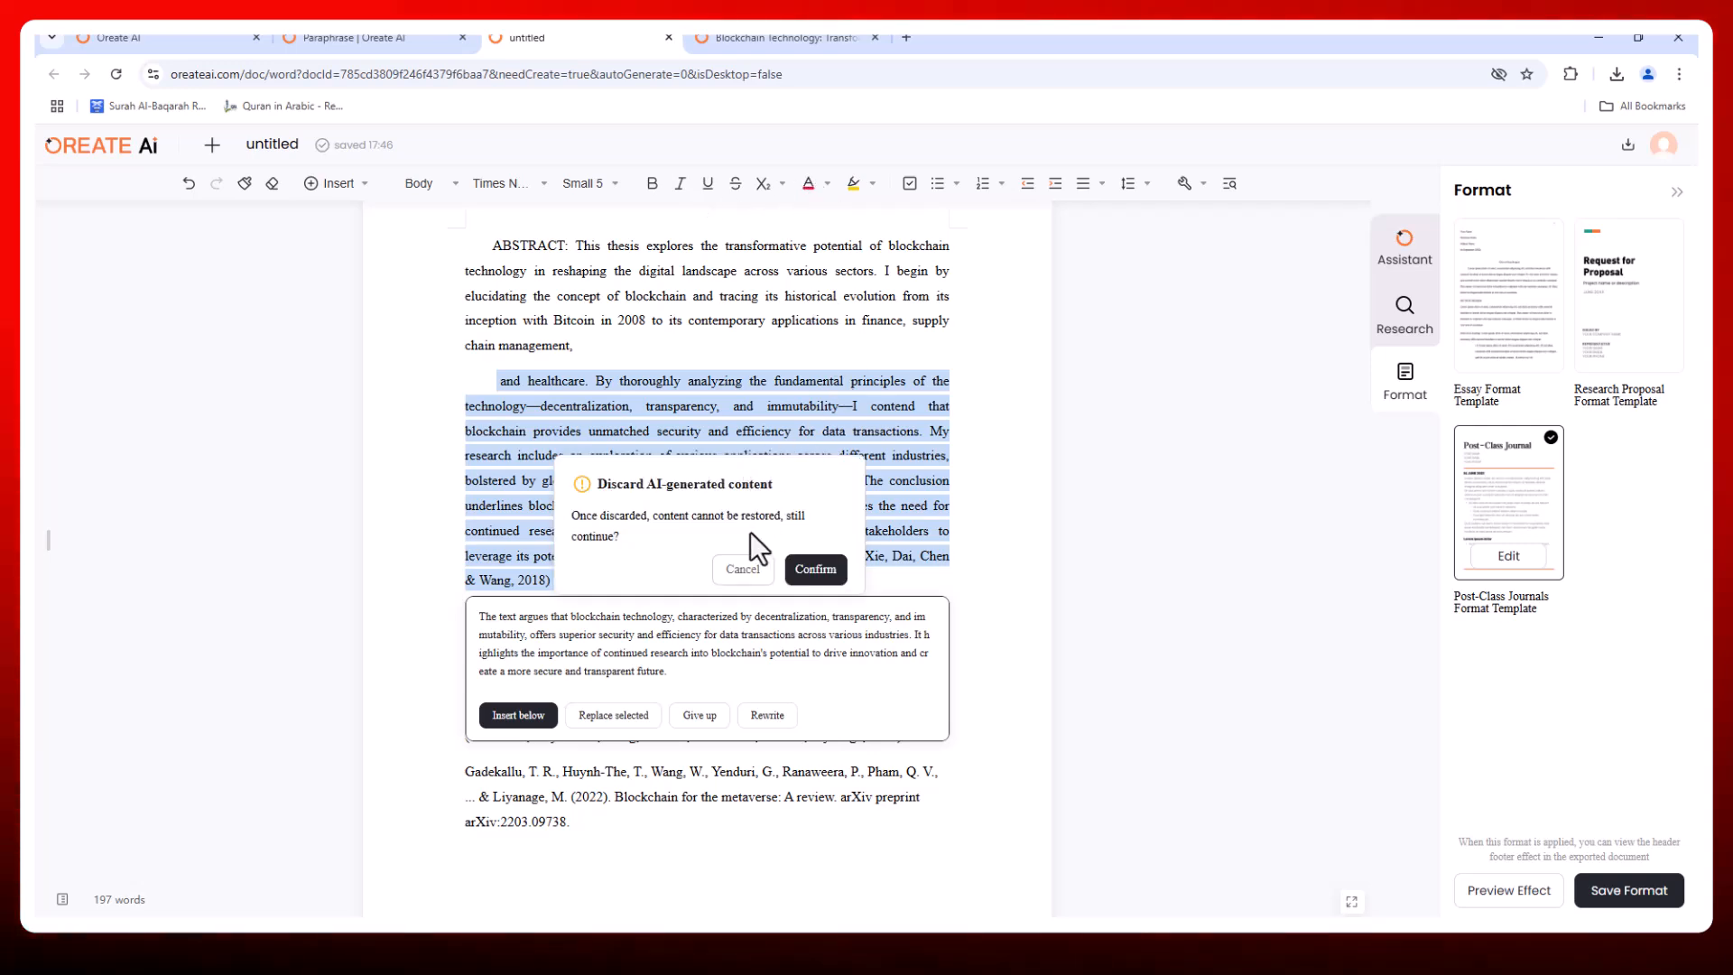
{"action": "left_click", "coordinate": [815, 570]}
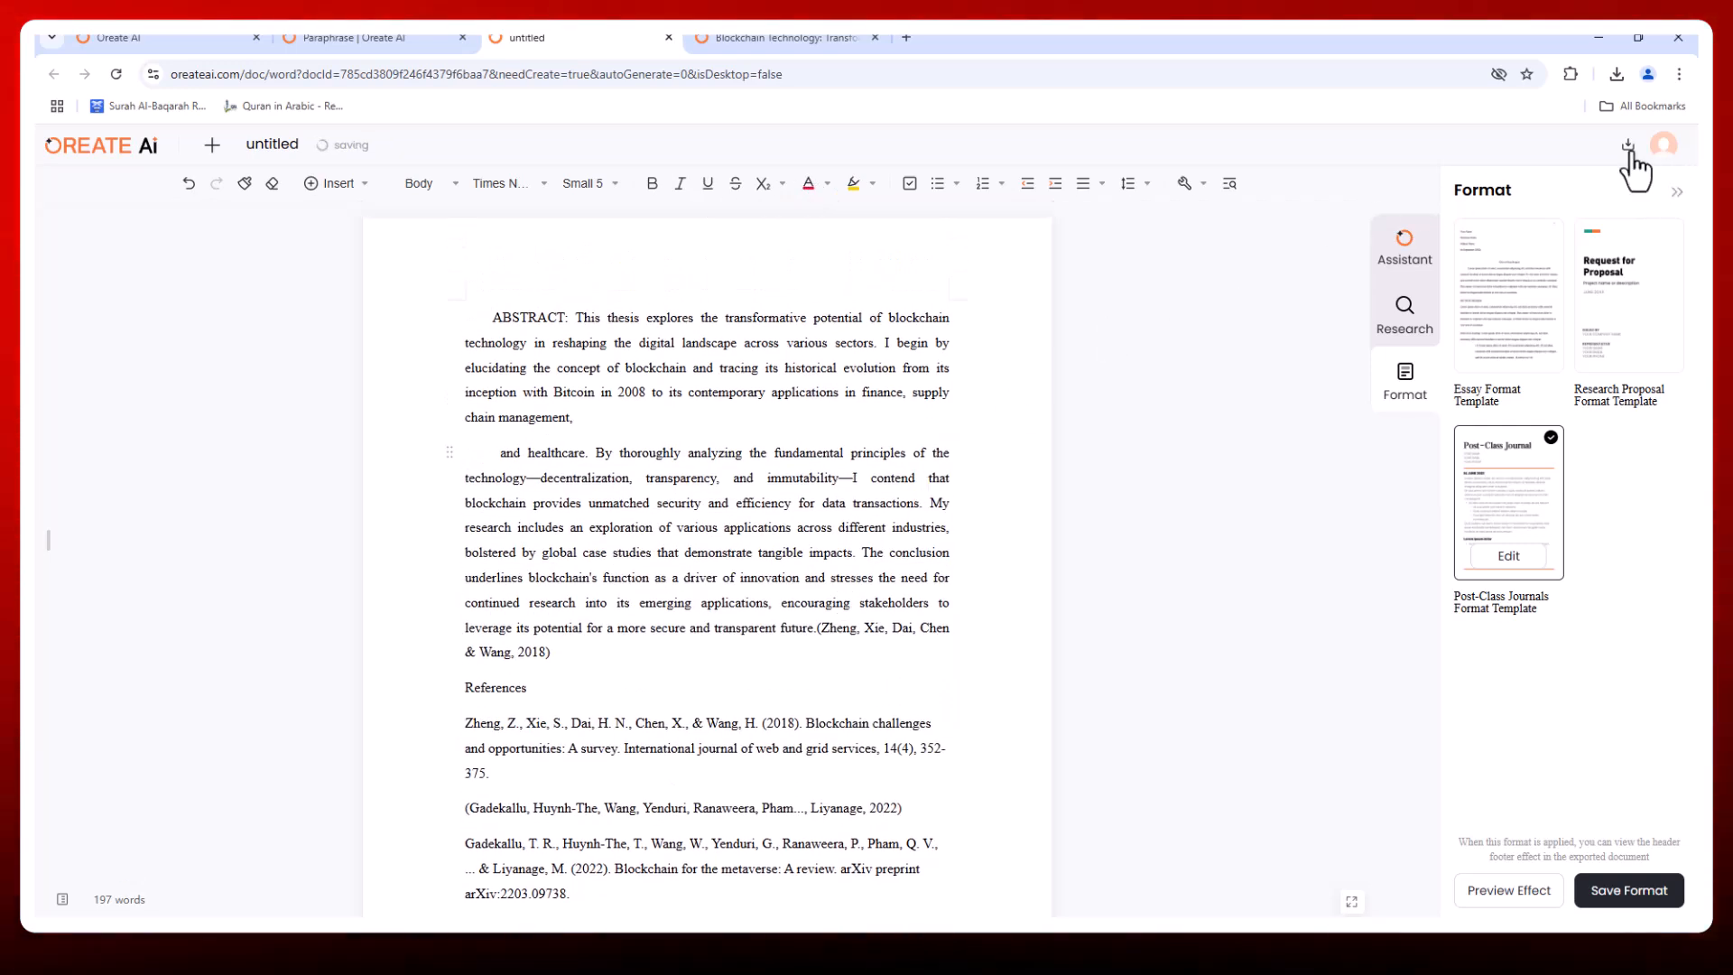
Export the abstract as a Word file, then return to the home page.
{"action": "left_click", "coordinate": [1626, 143]}
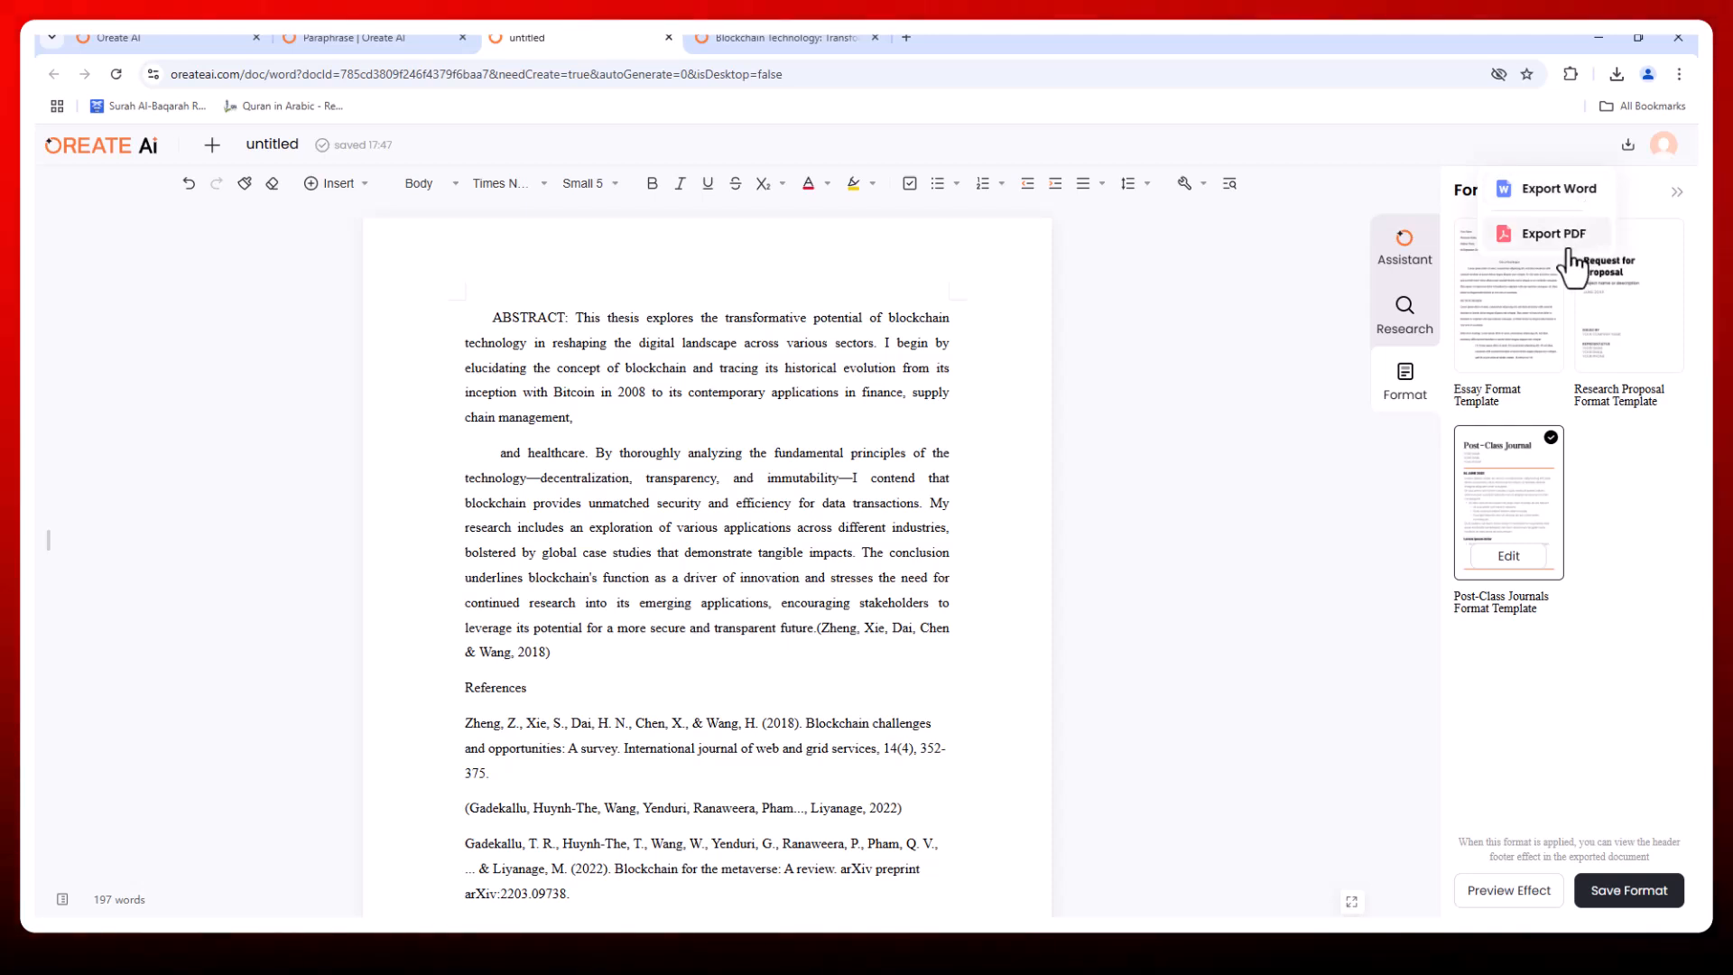
{"action": "mouse_move", "coordinate": [1546, 262]}
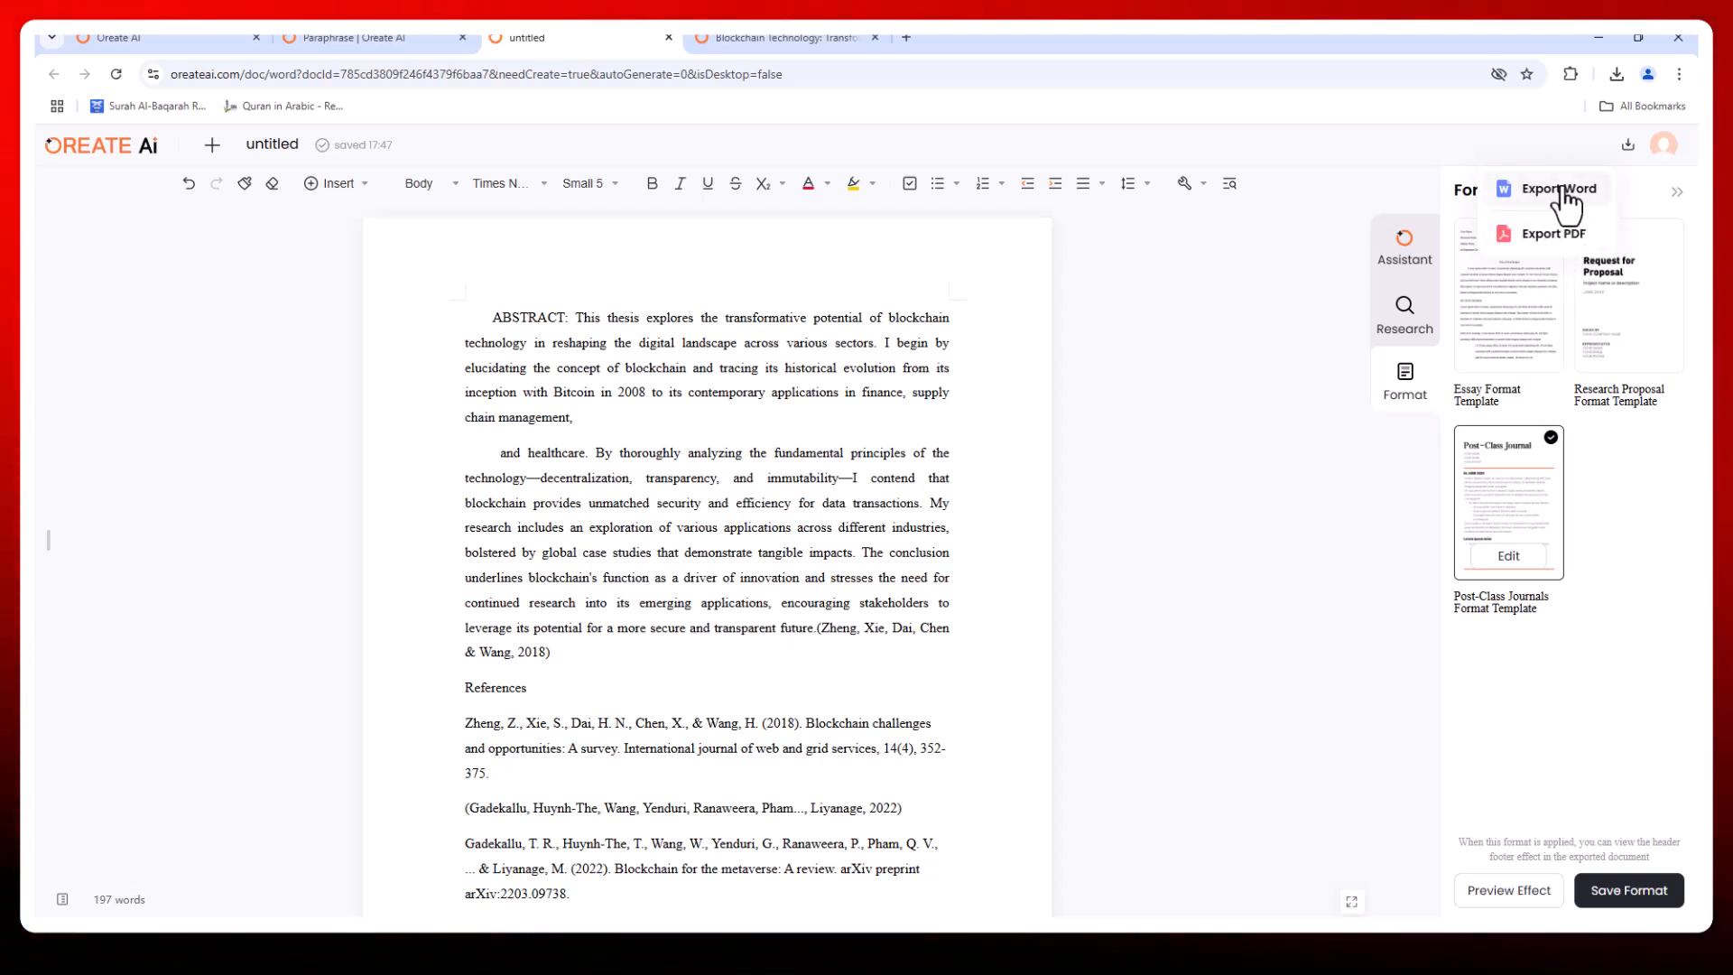
{"action": "left_click", "coordinate": [1552, 188]}
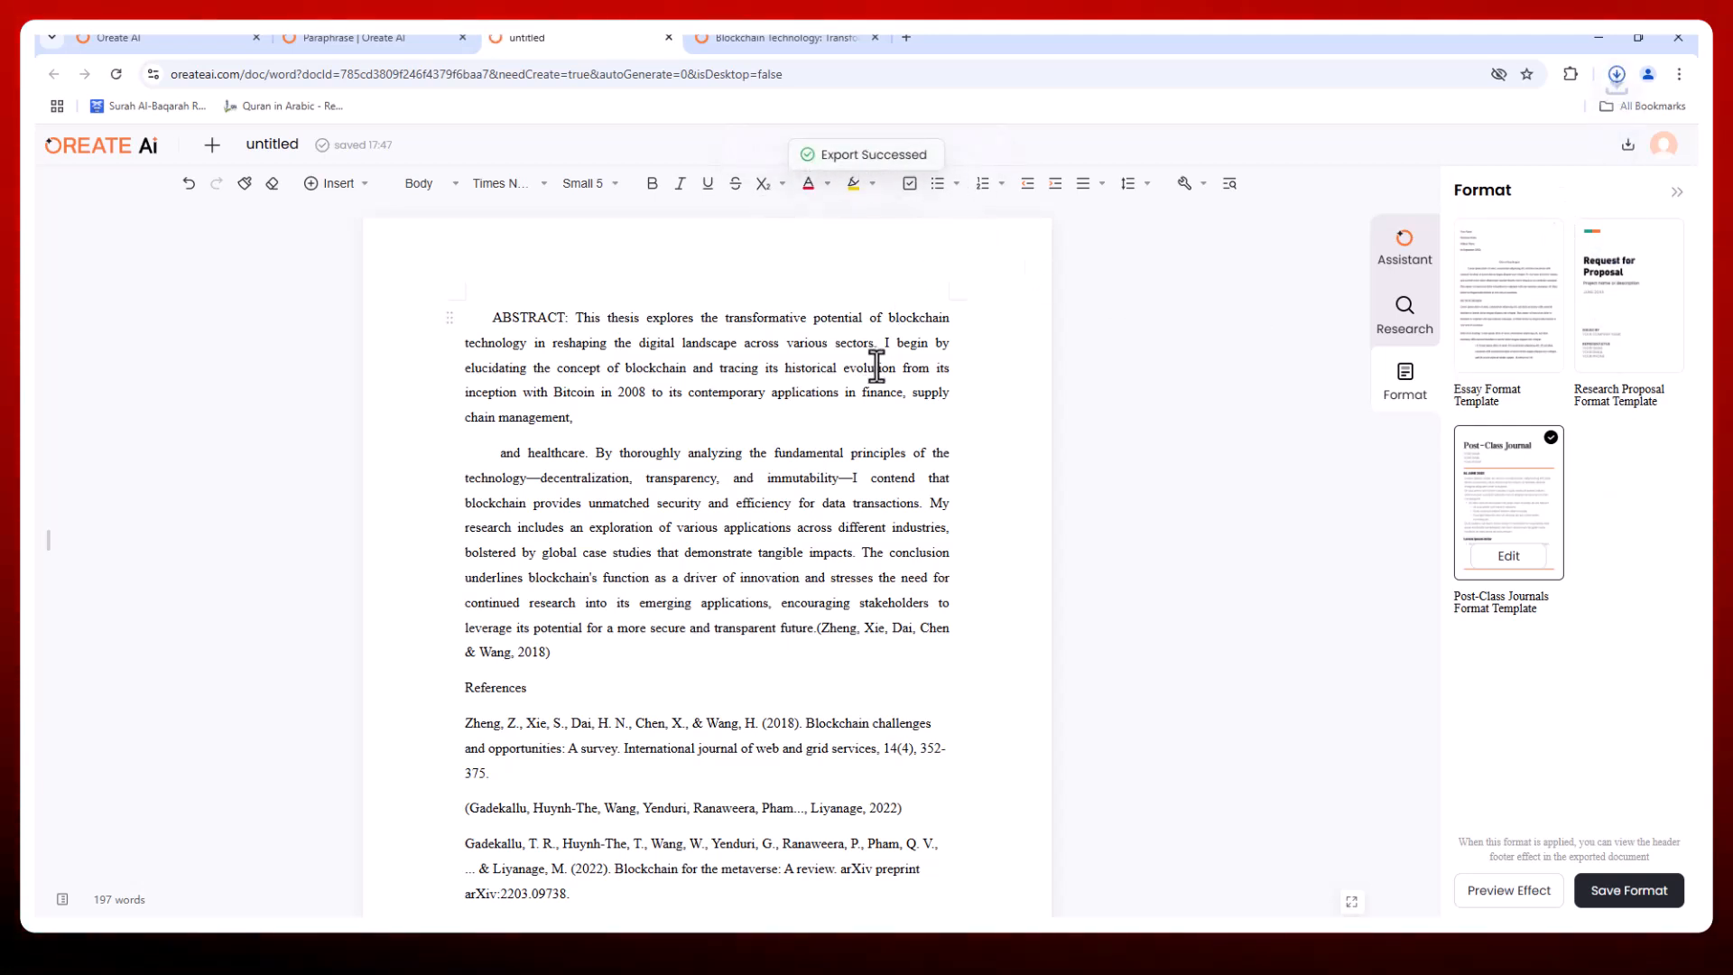
{"action": "left_click", "coordinate": [1617, 74]}
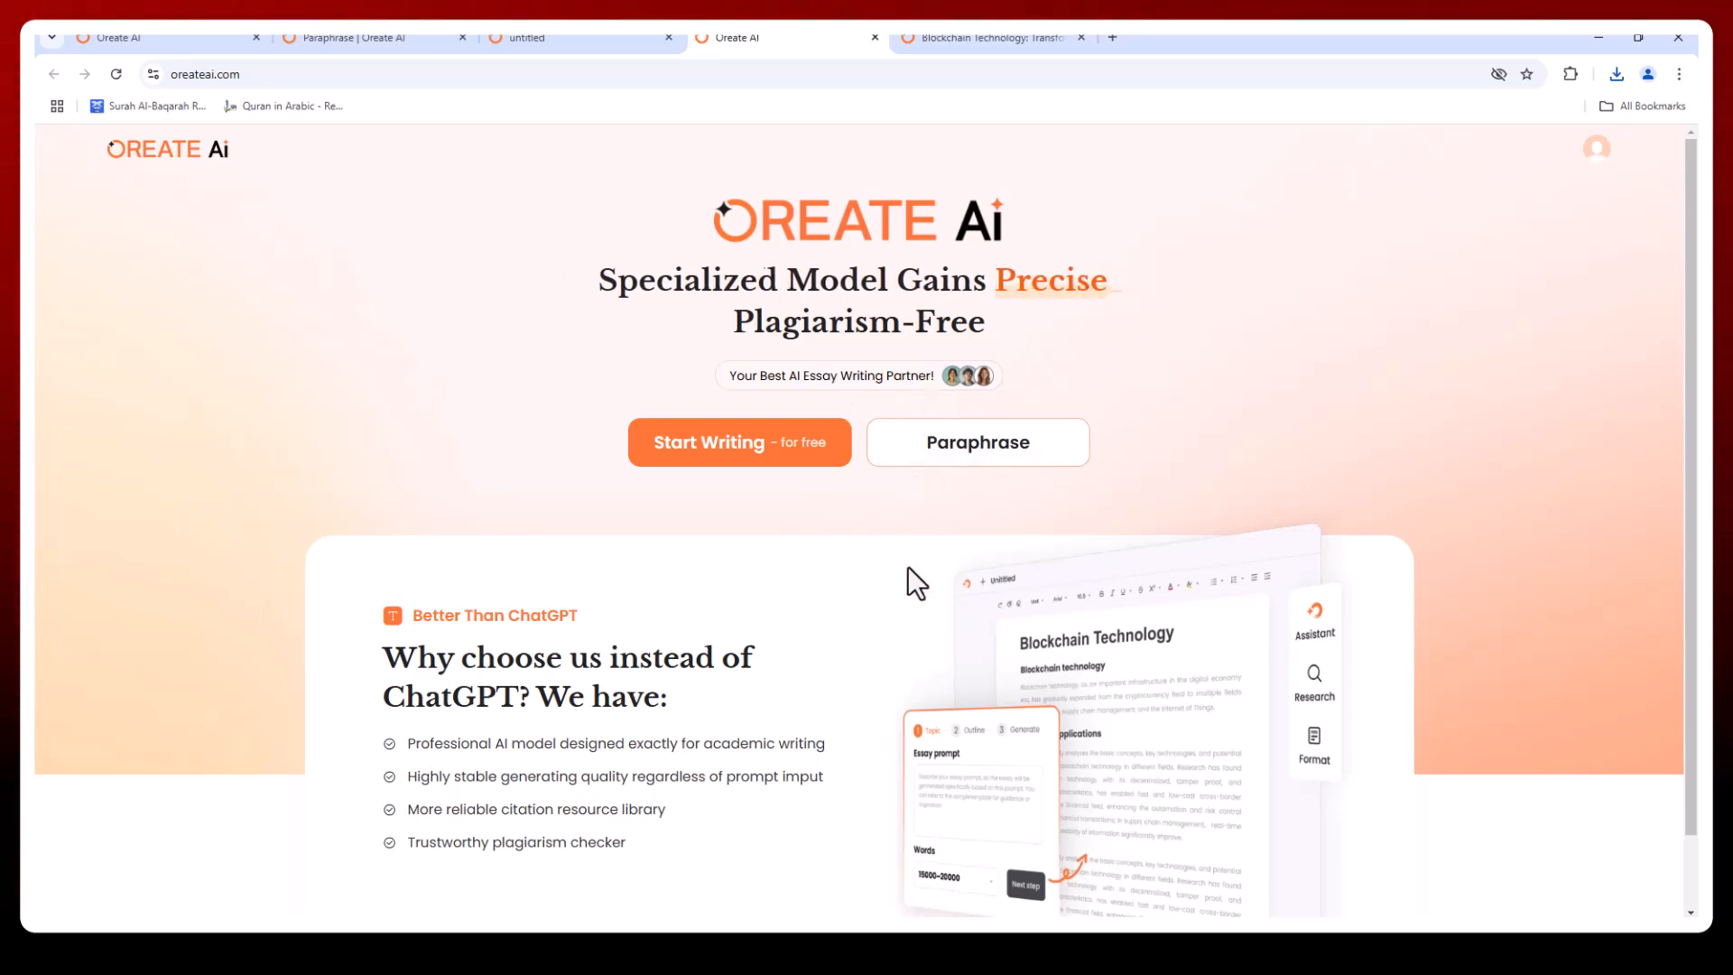
{"action": "scroll", "scroll_direction": "down", "scroll_amount": 3}
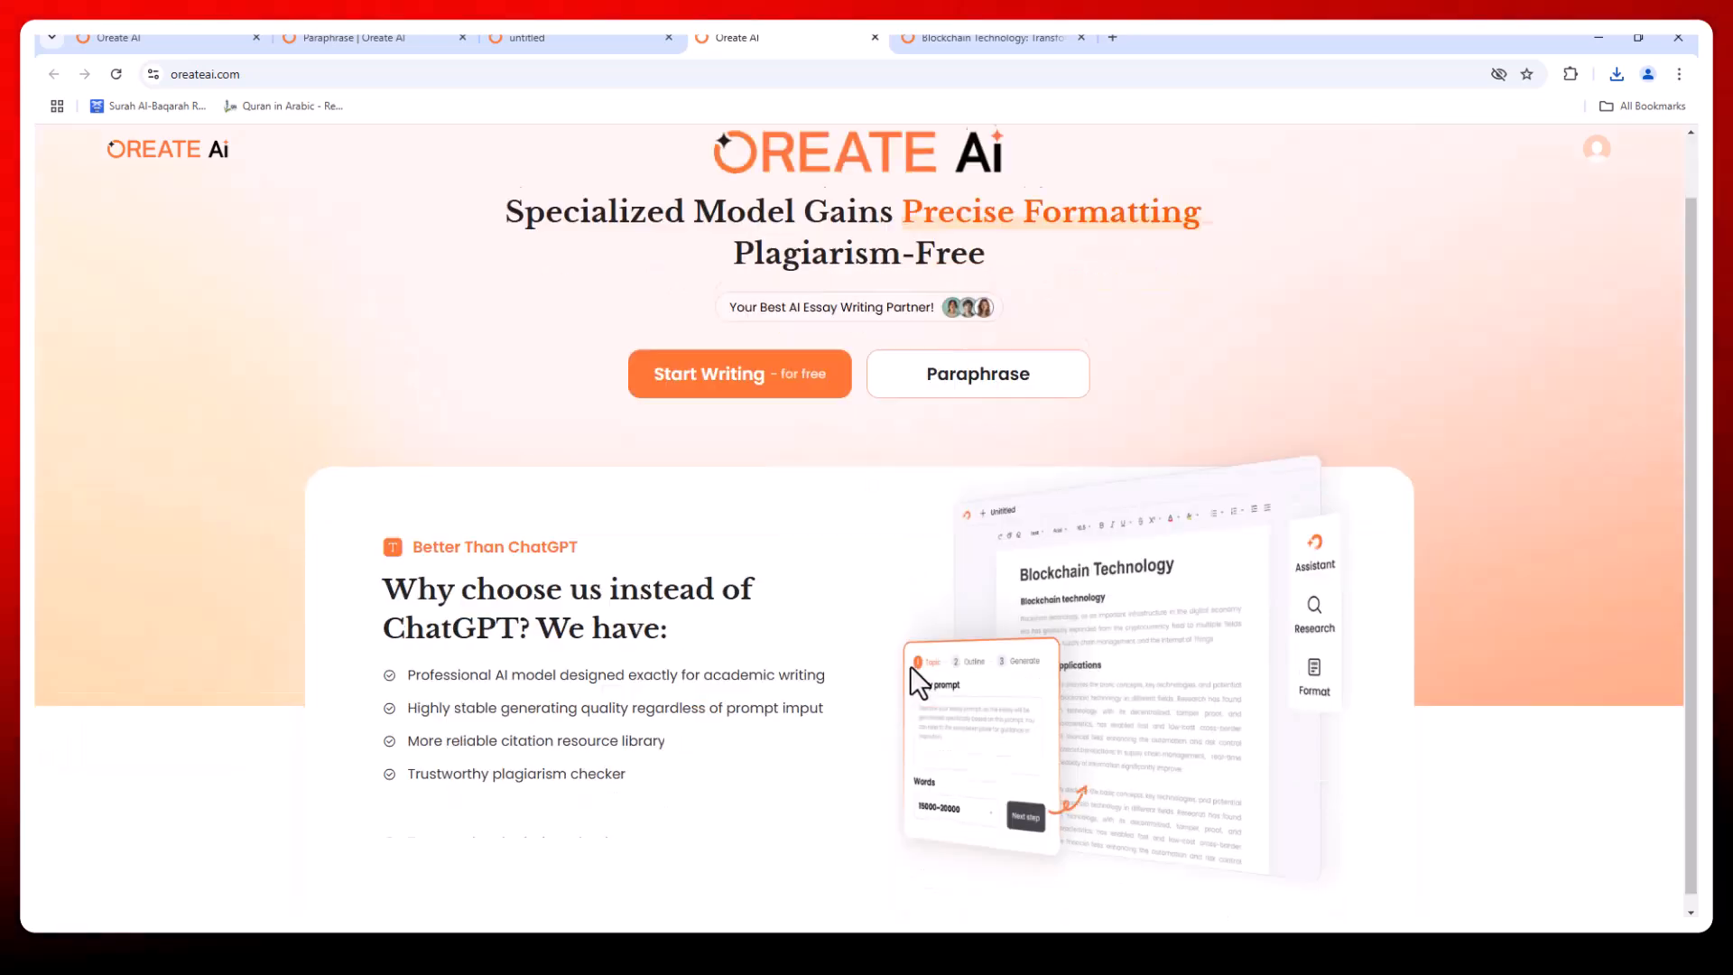
{"action": "scroll", "scroll_direction": "down", "scroll_amount": 3}
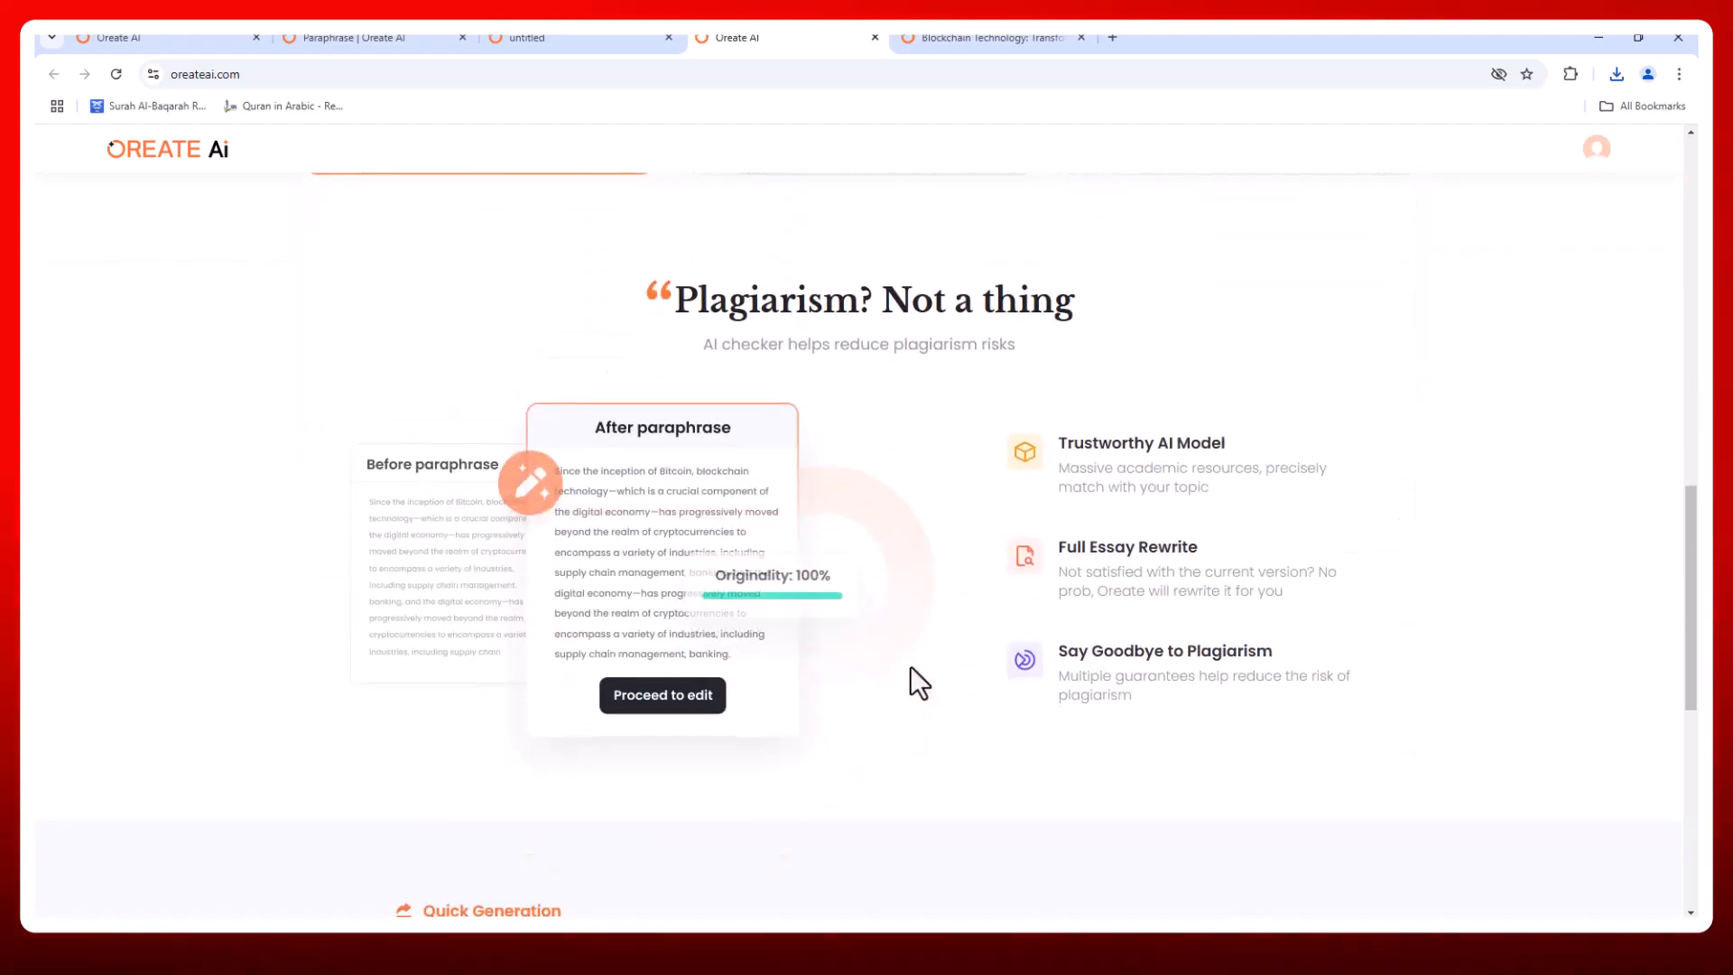
{"action": "scroll", "scroll_direction": "down", "scroll_amount": 3}
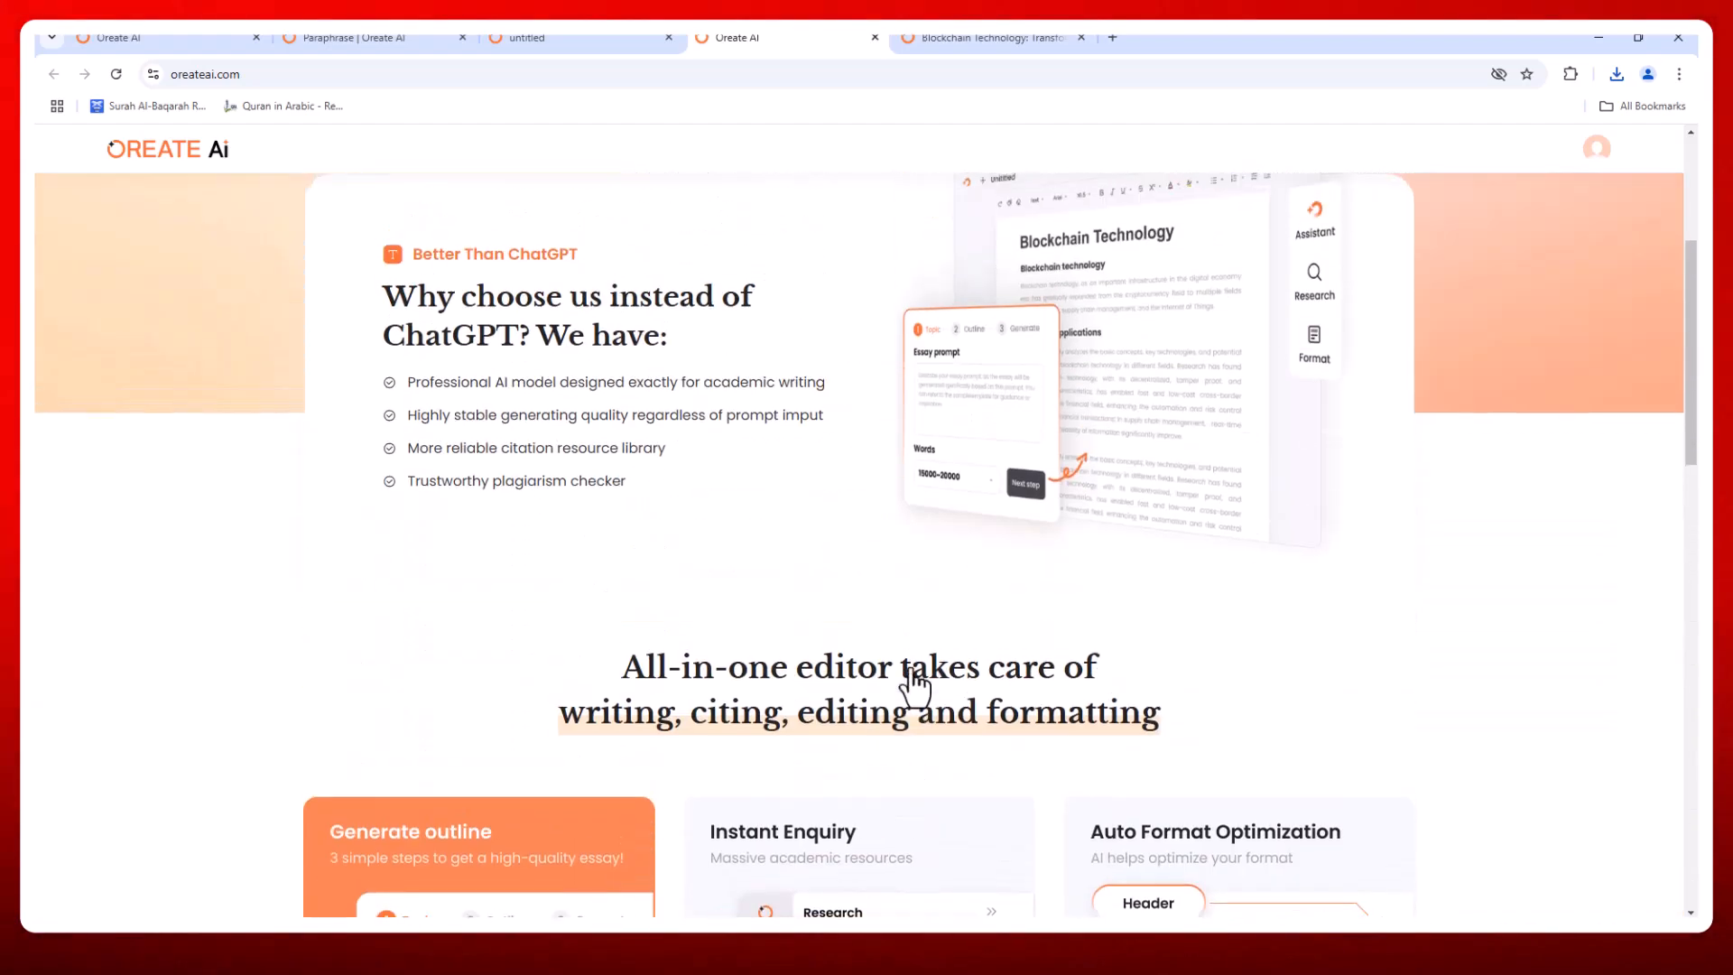
{"action": "scroll", "scroll_direction": "up", "scroll_amount": 3}
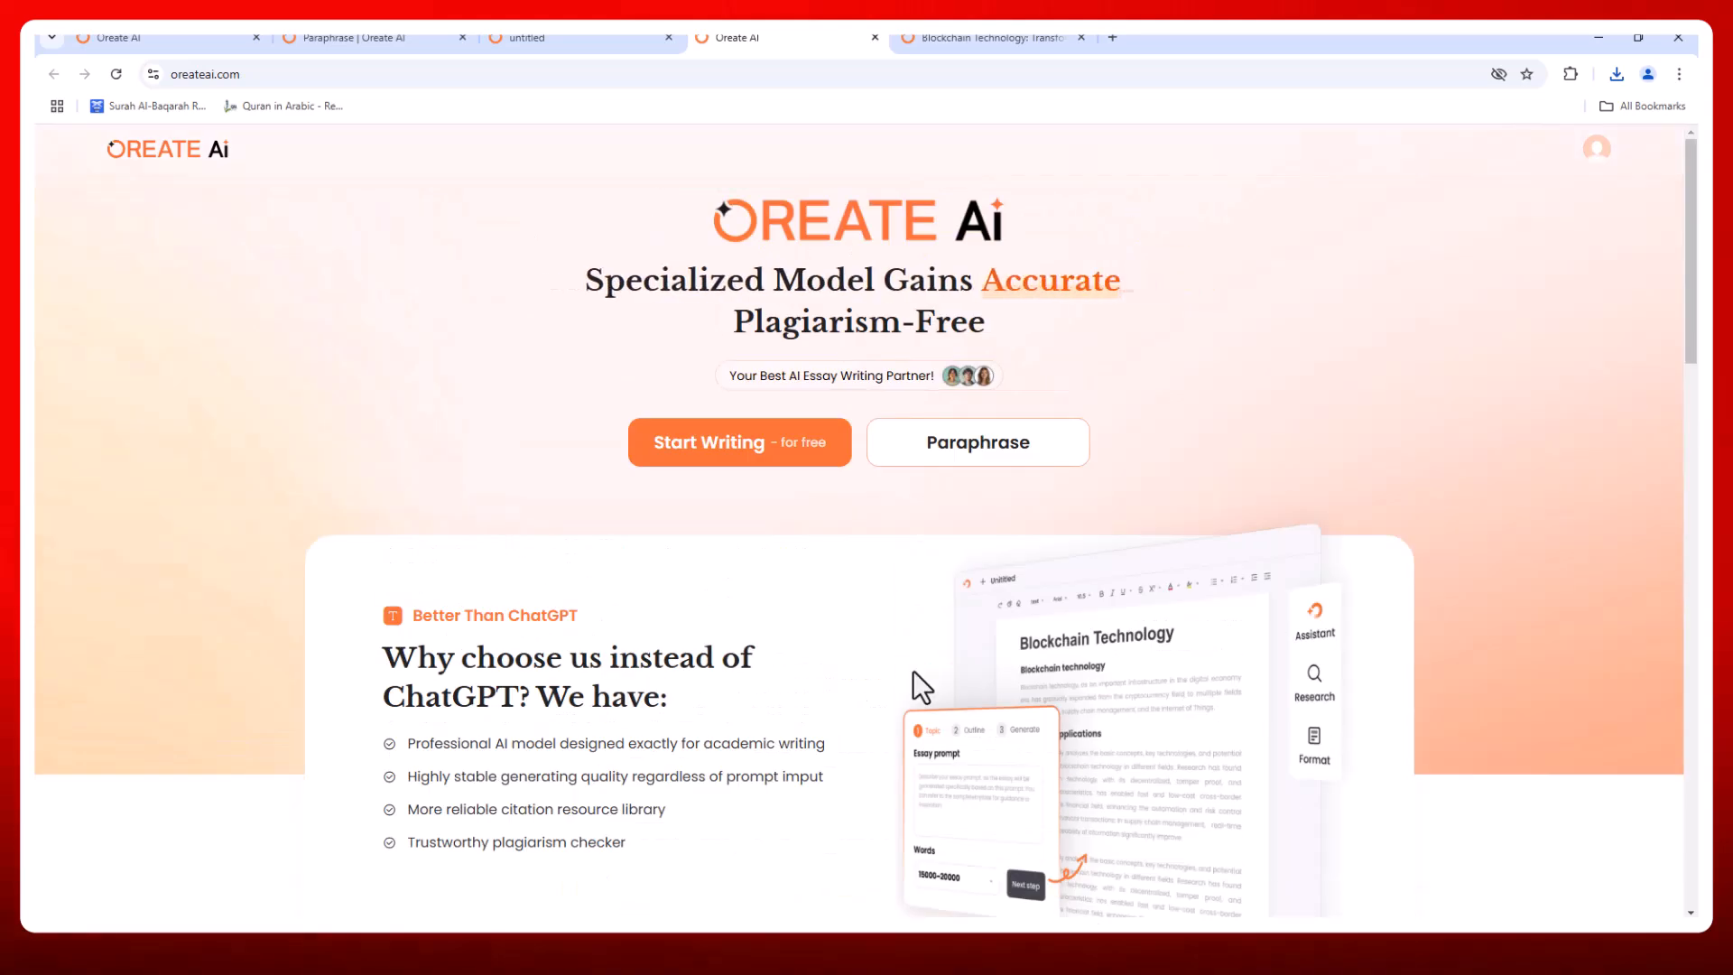